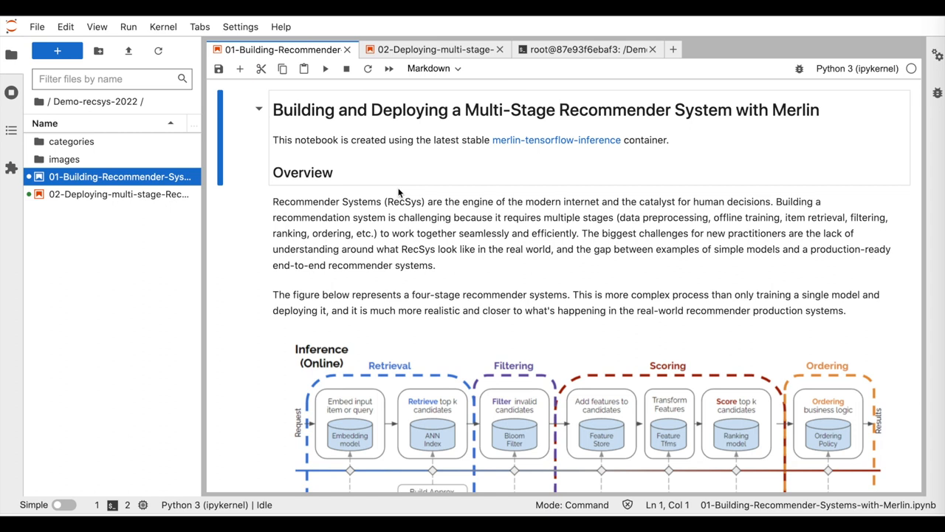
pyautogui.moveTo(480, 298)
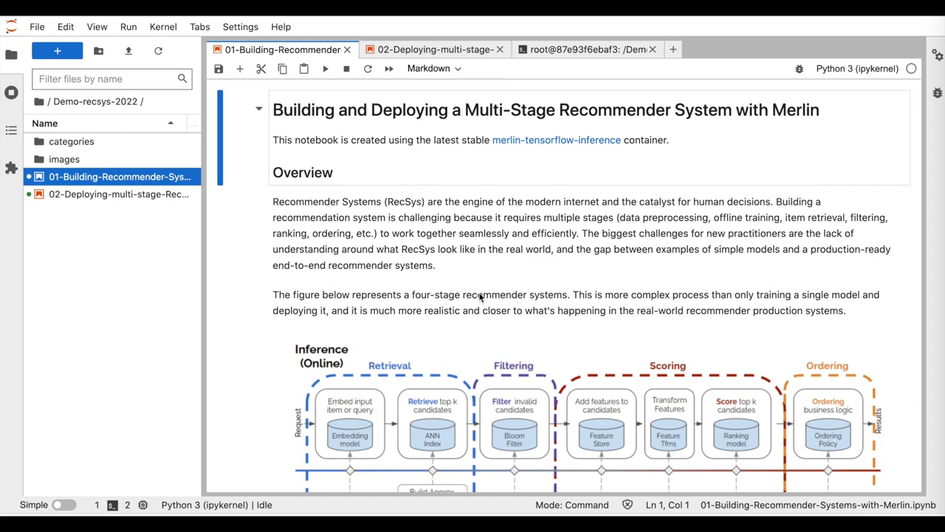
pyautogui.moveTo(607, 332)
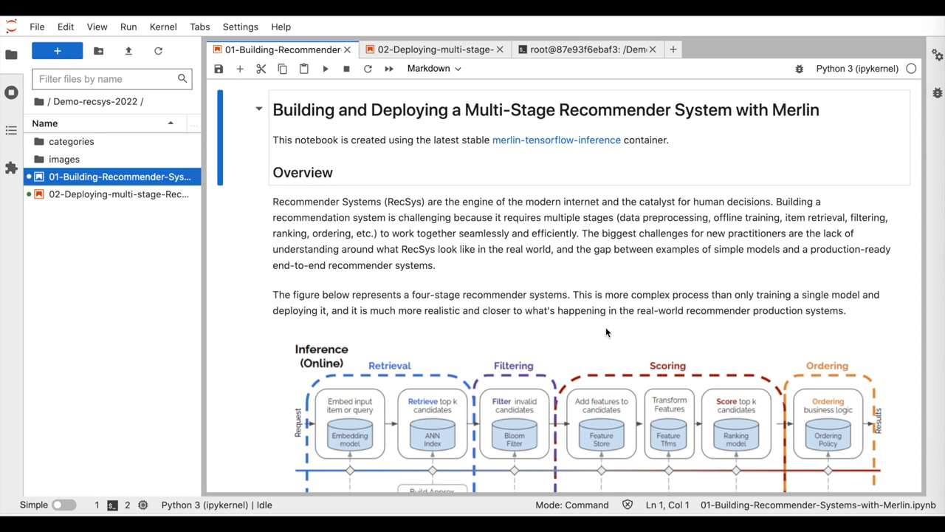
# - Scroll to the data section and run generate_data to create the synthetic aliccp-raw train and validation sets
pyautogui.scroll(-3)
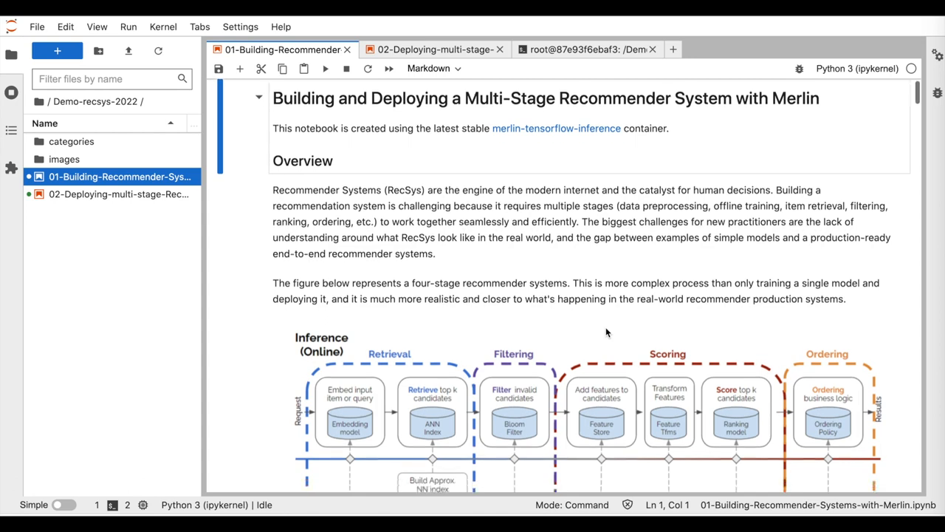
pyautogui.scroll(-3)
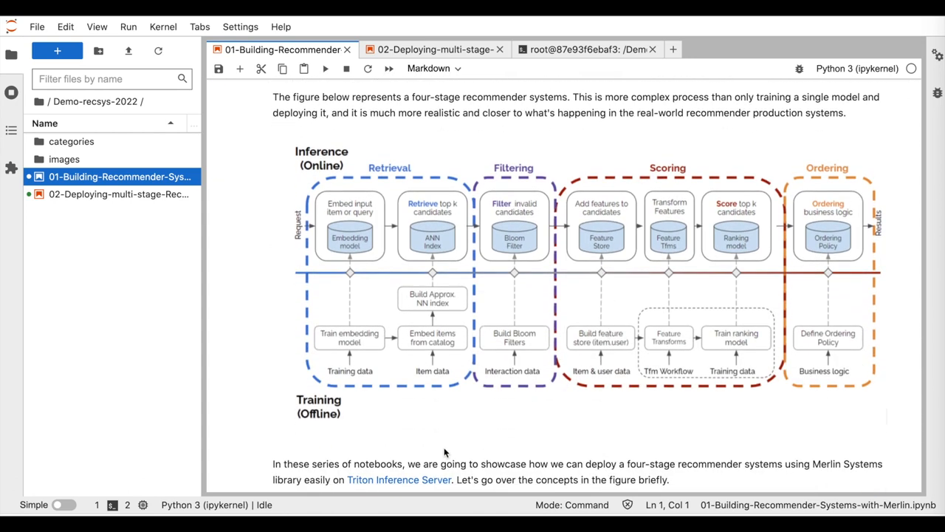
pyautogui.moveTo(376, 396)
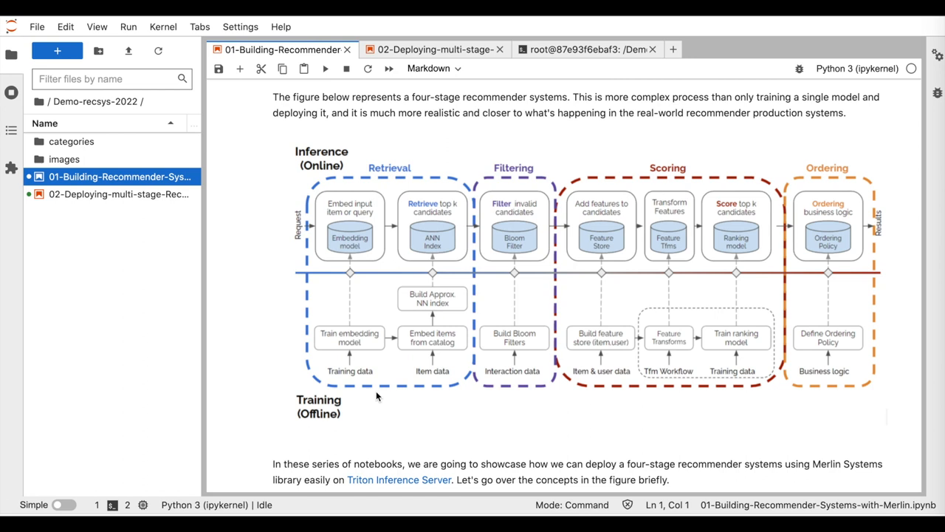
pyautogui.moveTo(298, 195)
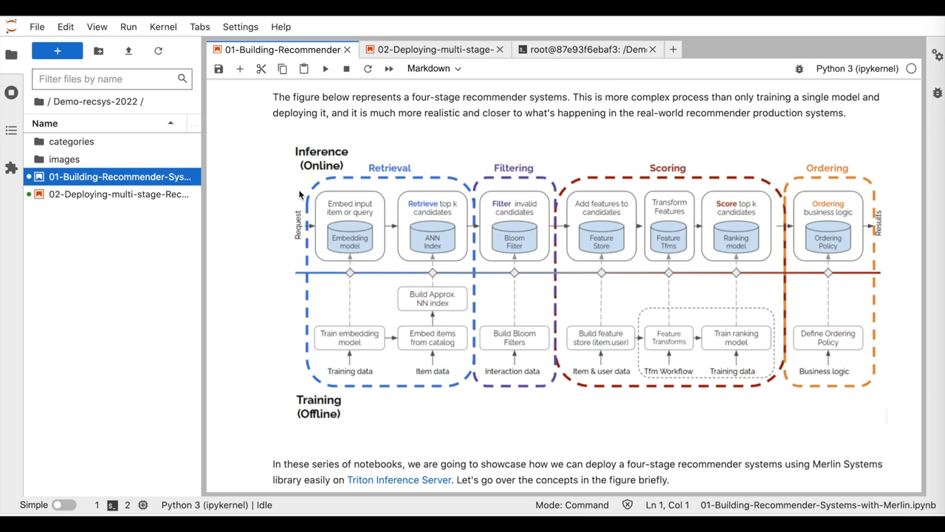
pyautogui.scroll(-3)
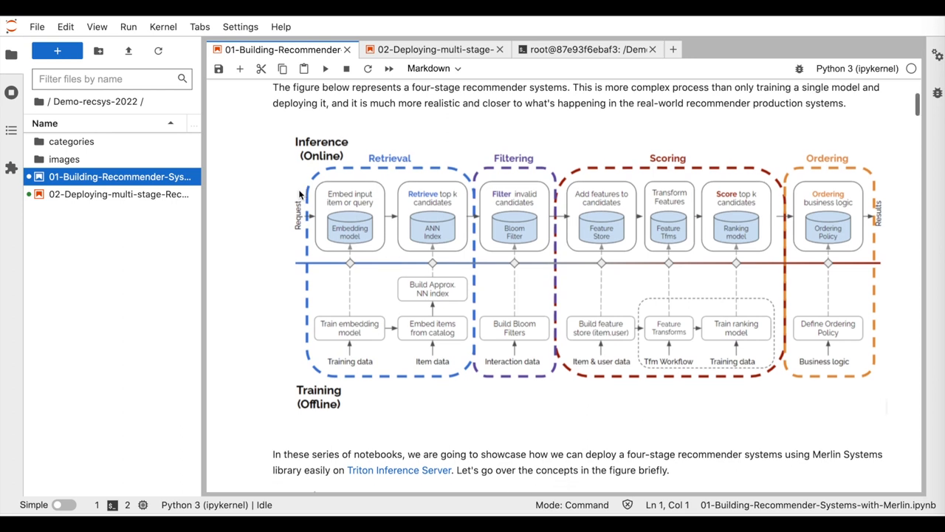
pyautogui.scroll(-3)
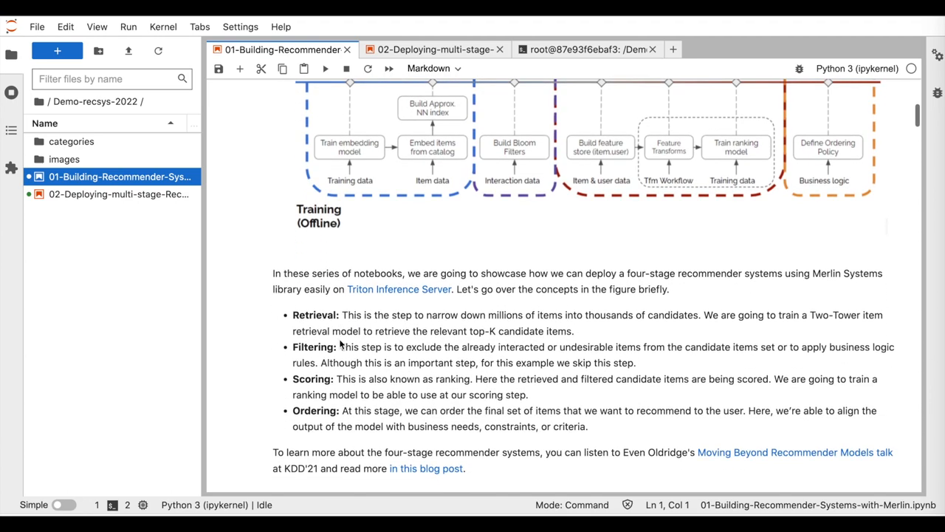
pyautogui.scroll(-3)
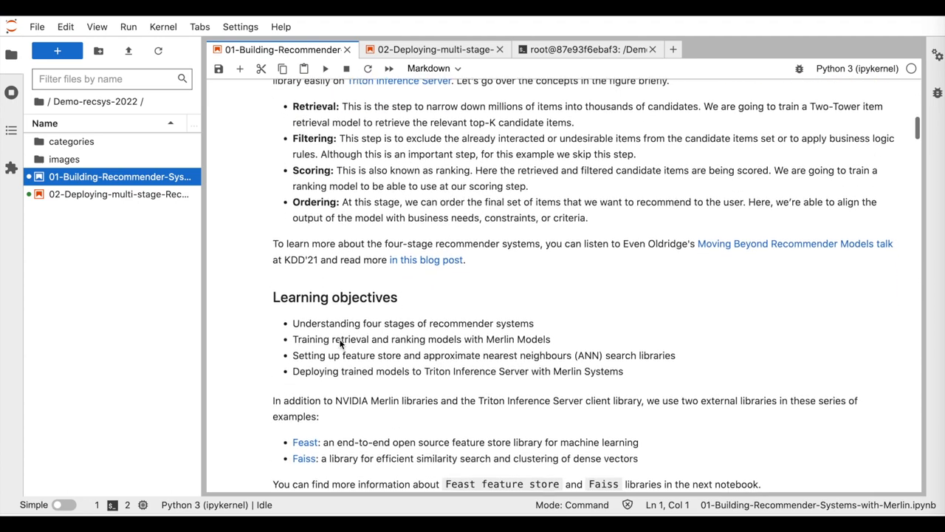
pyautogui.scroll(-3)
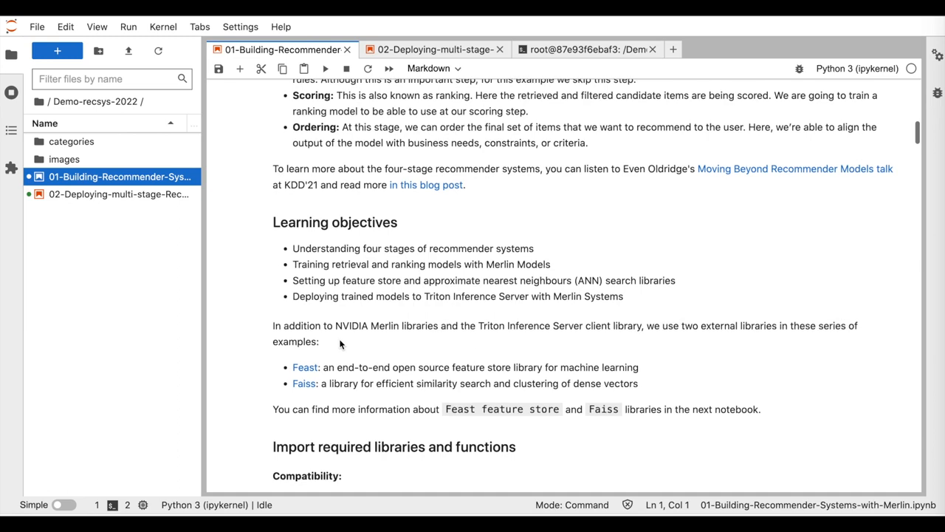
pyautogui.scroll(-3)
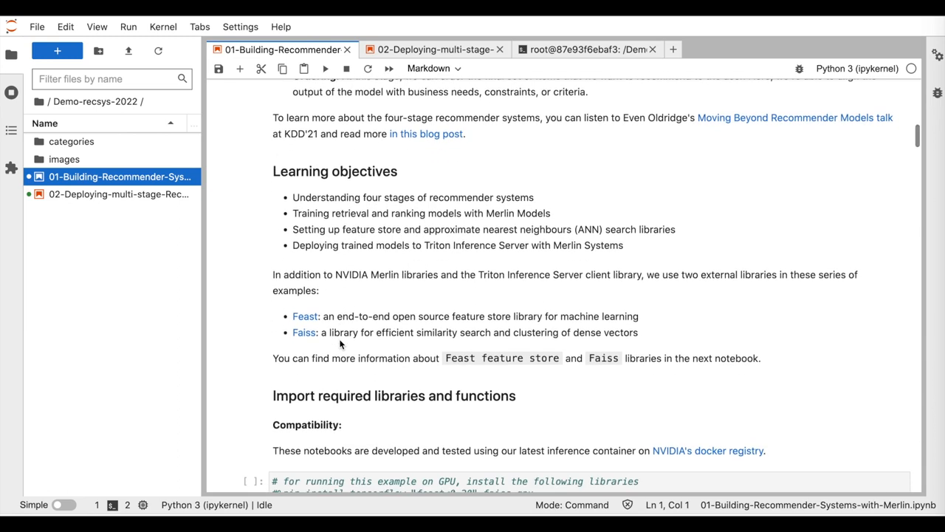
pyautogui.scroll(-3)
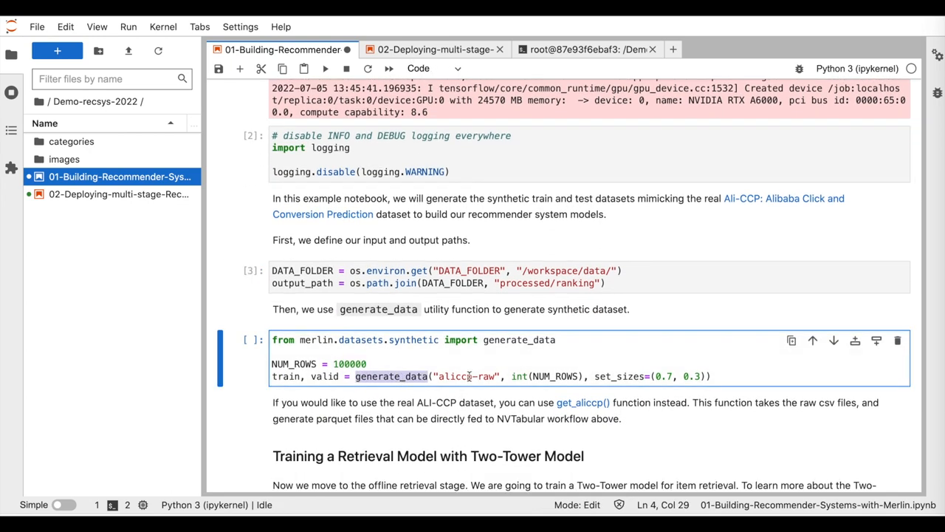
pyautogui.doubleClick(455, 376)
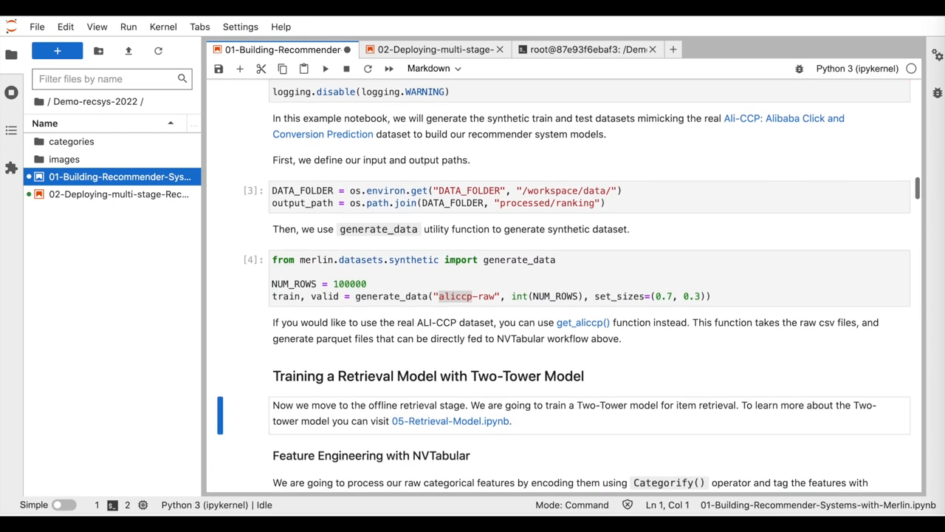
# - Run the Categorify/Filter workflow keeping clicked rows and load the retrieval train/valid Datasets with schema
pyautogui.scroll(-3)
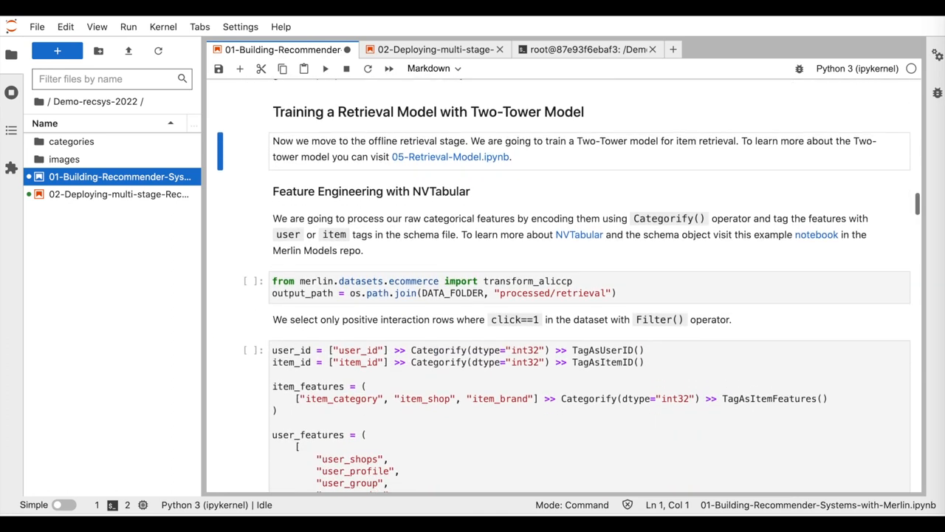
pyautogui.moveTo(535, 168)
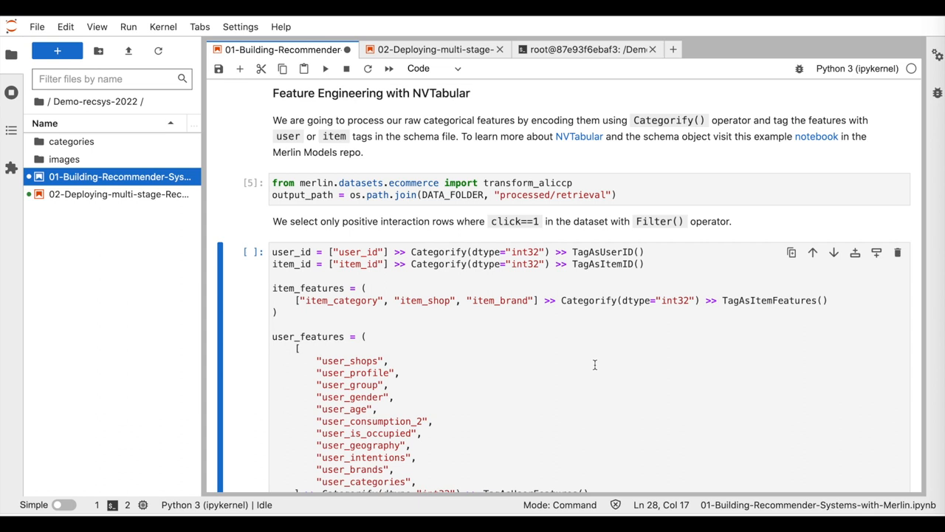
pyautogui.moveTo(340, 328)
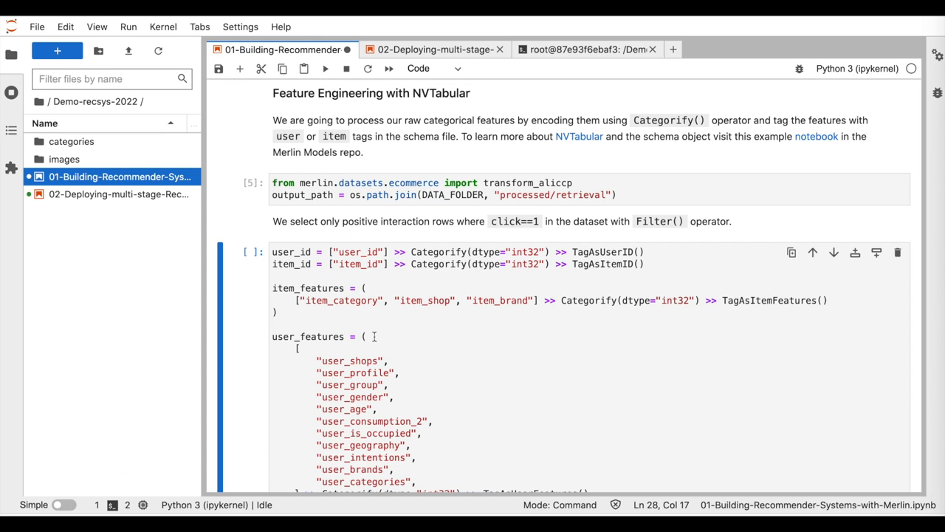
pyautogui.scroll(-3)
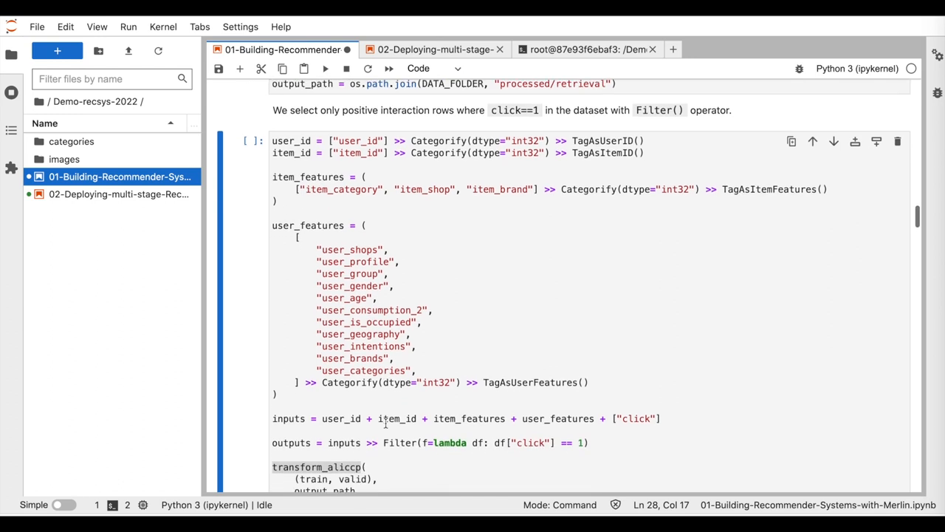
pyautogui.moveTo(443, 431)
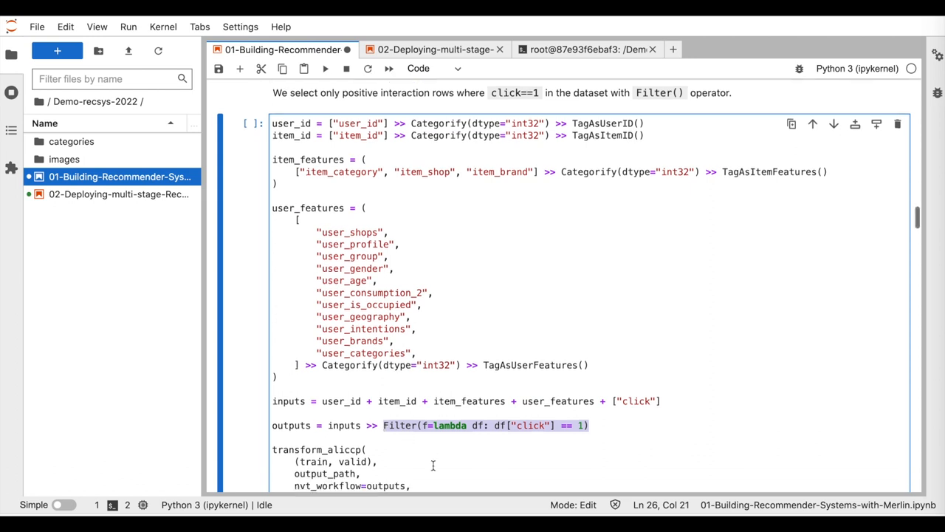
pyautogui.scroll(-3)
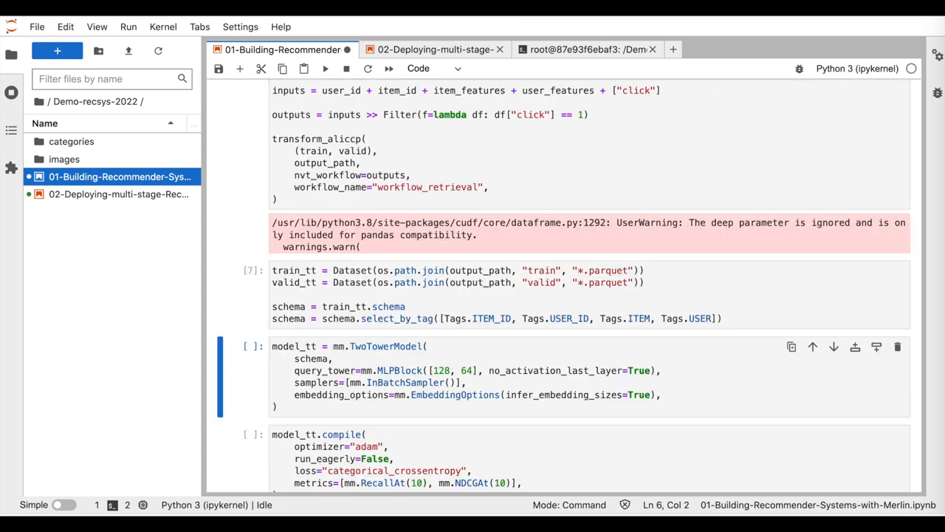
# - Run the mm.TwoTowerModel definition with InBatchSampler, then compile and fit it for two epochs
pyautogui.scroll(-3)
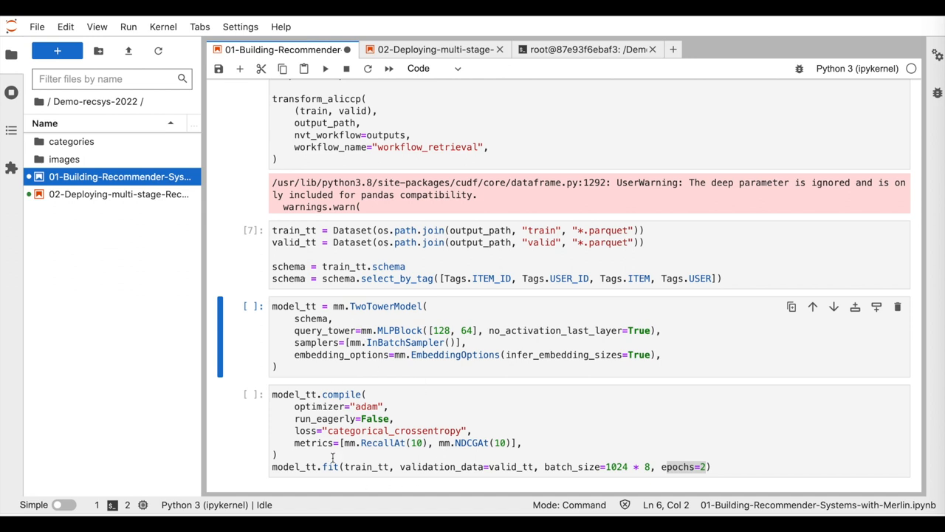
pyautogui.moveTo(369, 331)
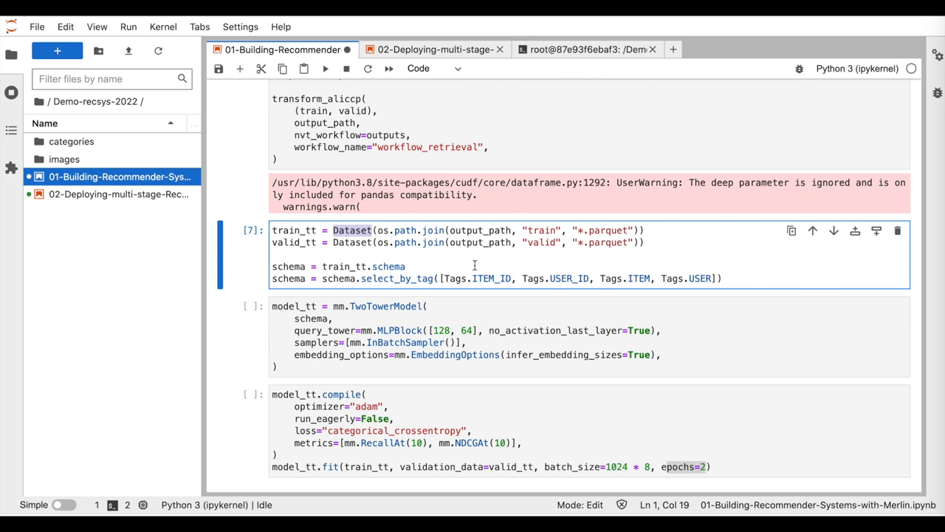
pyautogui.moveTo(303, 287)
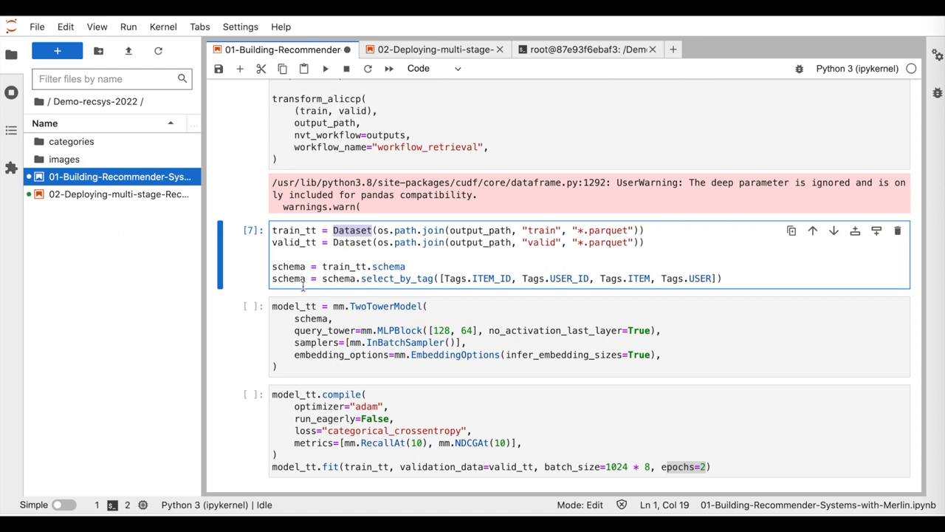
pyautogui.doubleClick(288, 277)
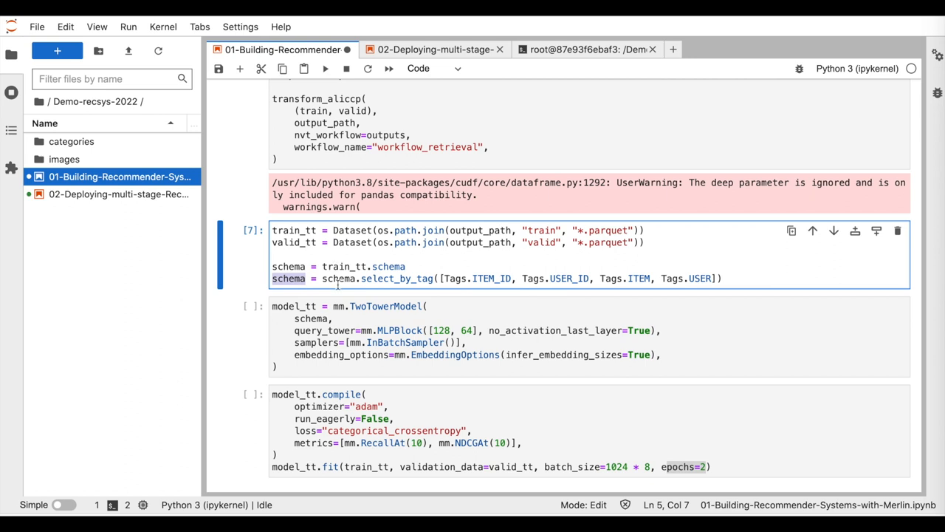
pyautogui.press('shift+enter')
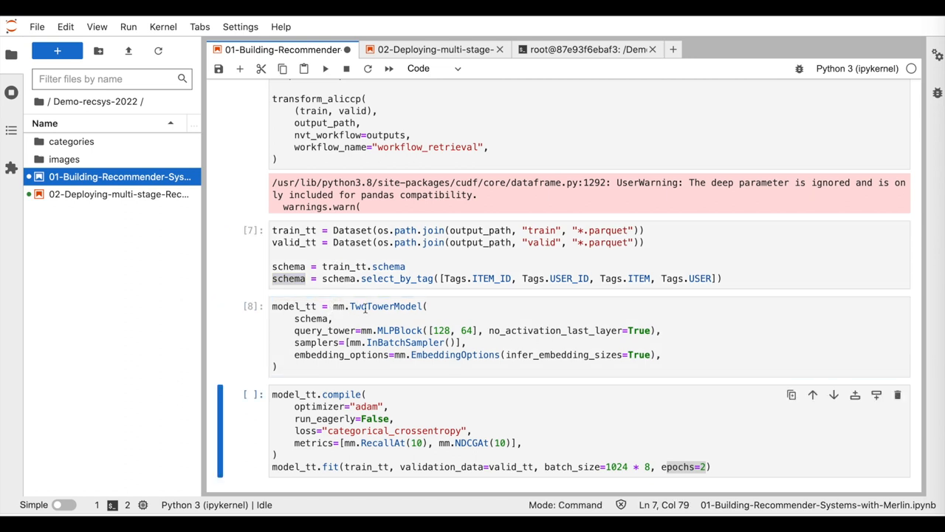
pyautogui.doubleClick(384, 306)
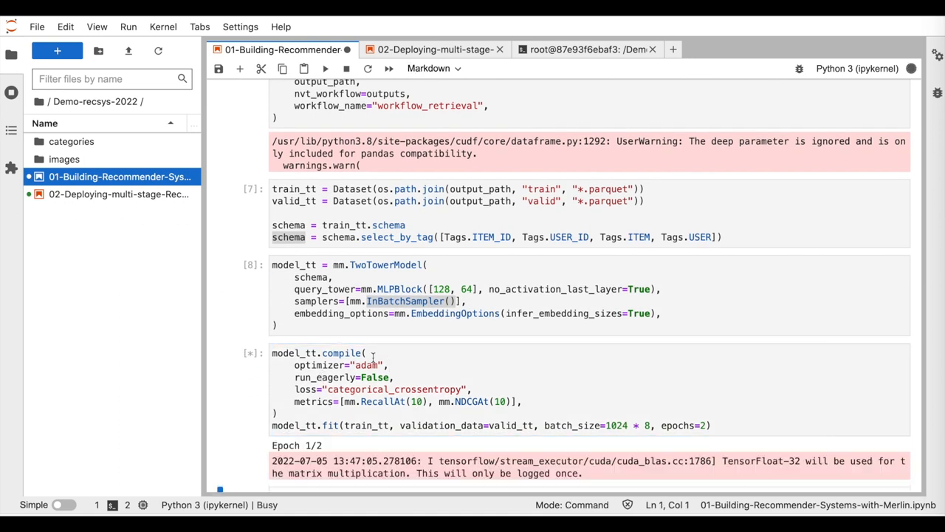
pyautogui.scroll(-3)
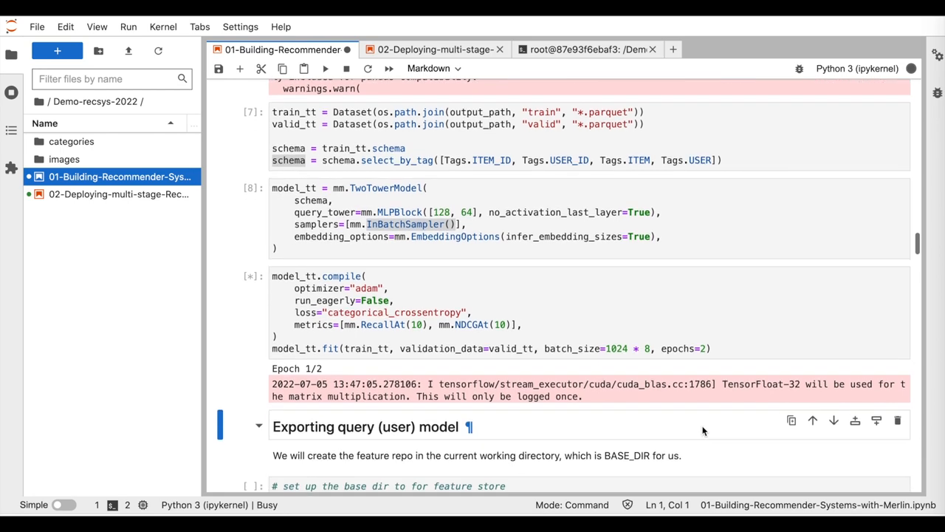
pyautogui.scroll(-3)
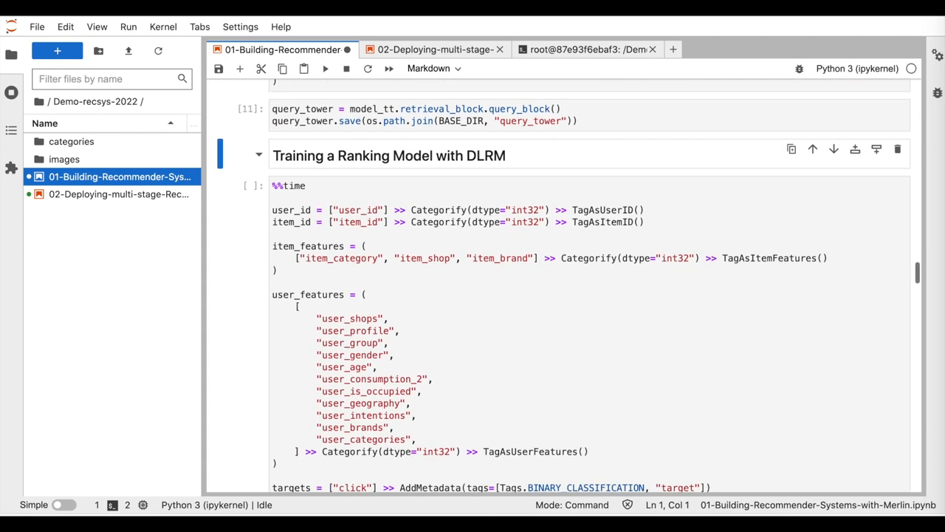
# - Run the DLRM ranking workflow, transform_aliccp, dataset and training cells
pyautogui.scroll(-3)
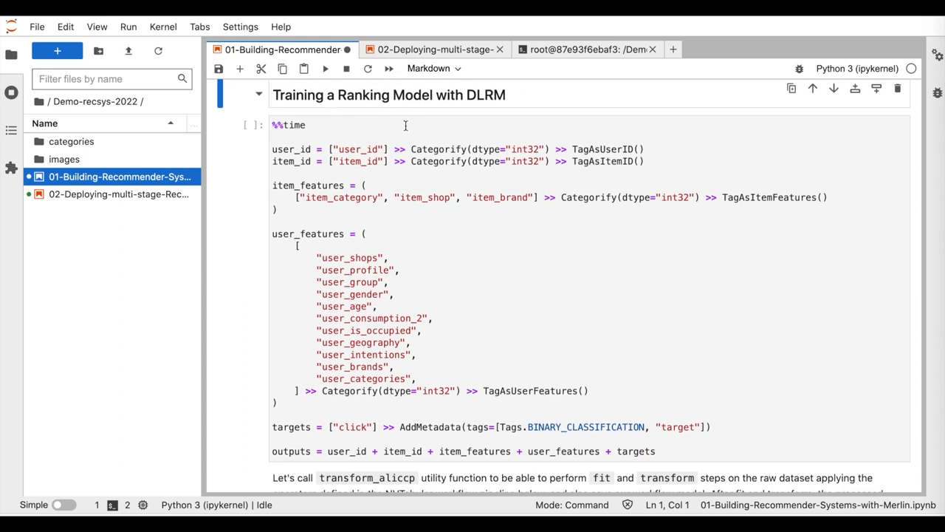
pyautogui.moveTo(490, 94)
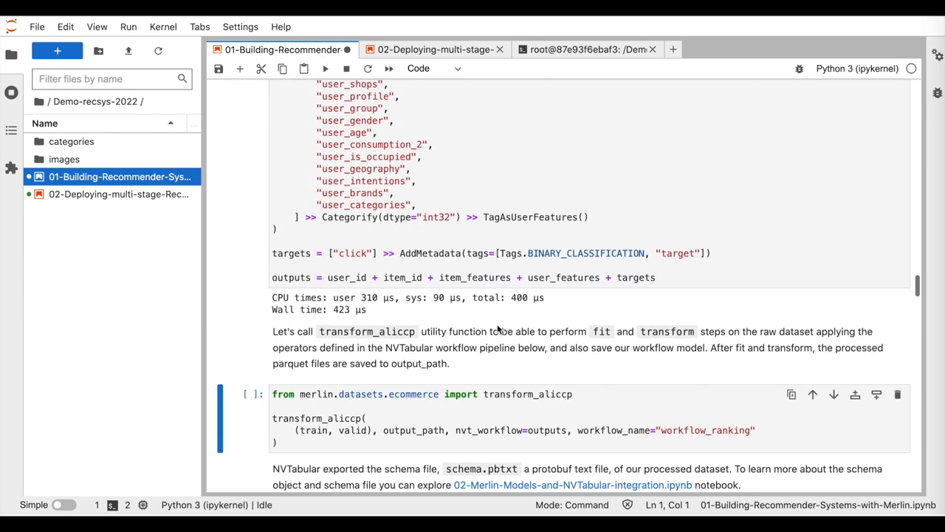
pyautogui.click(325, 68)
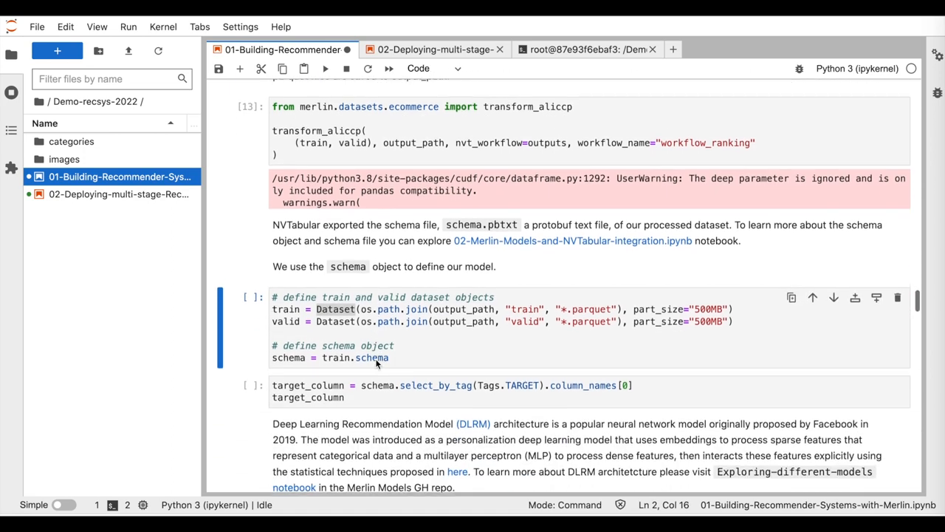
pyautogui.press('shift+enter')
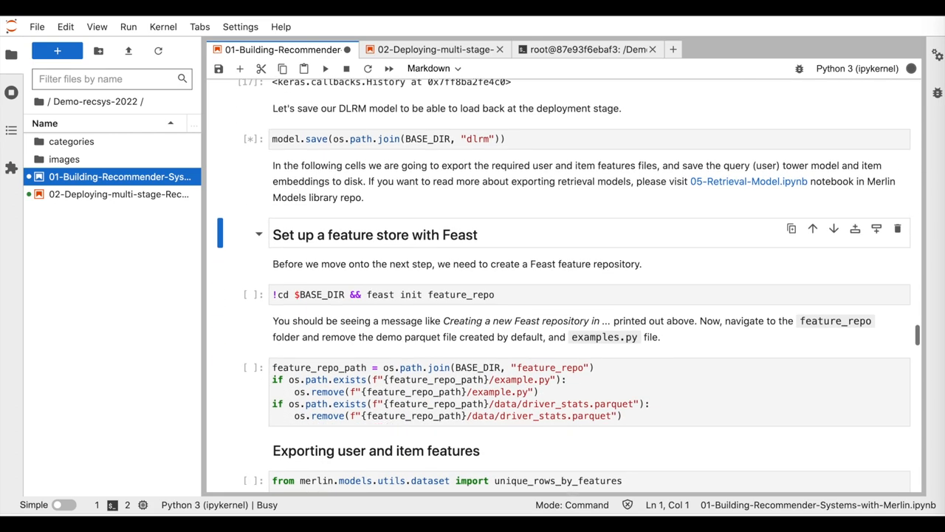
# - Run '!cd $BASE_DIR && feast init feature_repo' to initialize the Feast repository
pyautogui.scroll(-3)
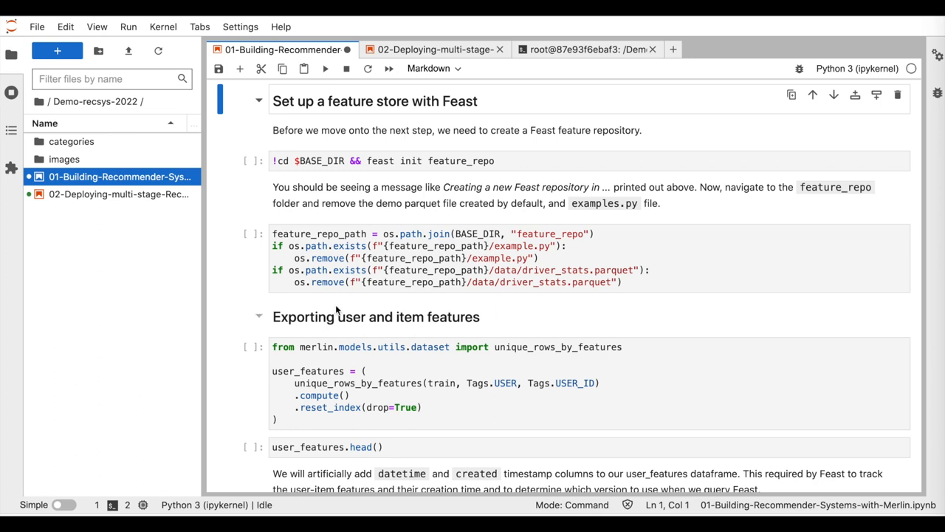
pyautogui.click(509, 160)
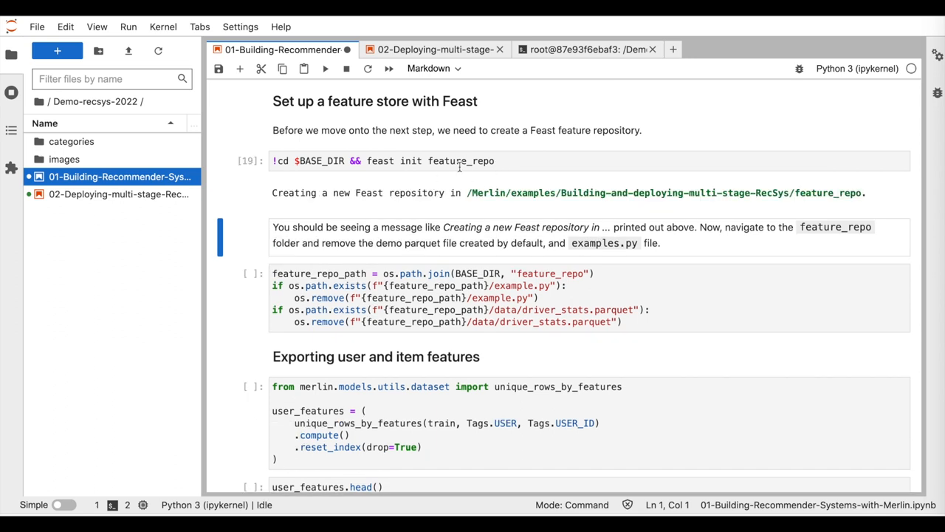
pyautogui.moveTo(471, 180)
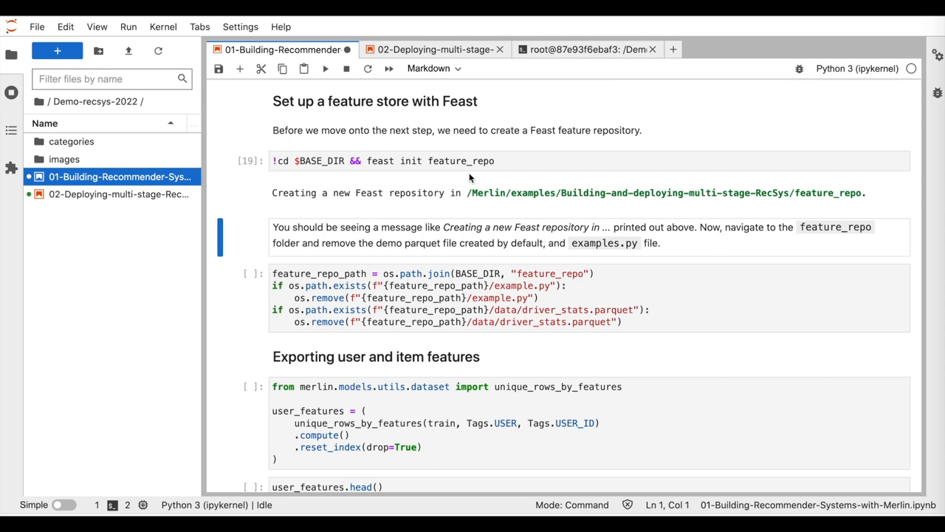
pyautogui.moveTo(463, 211)
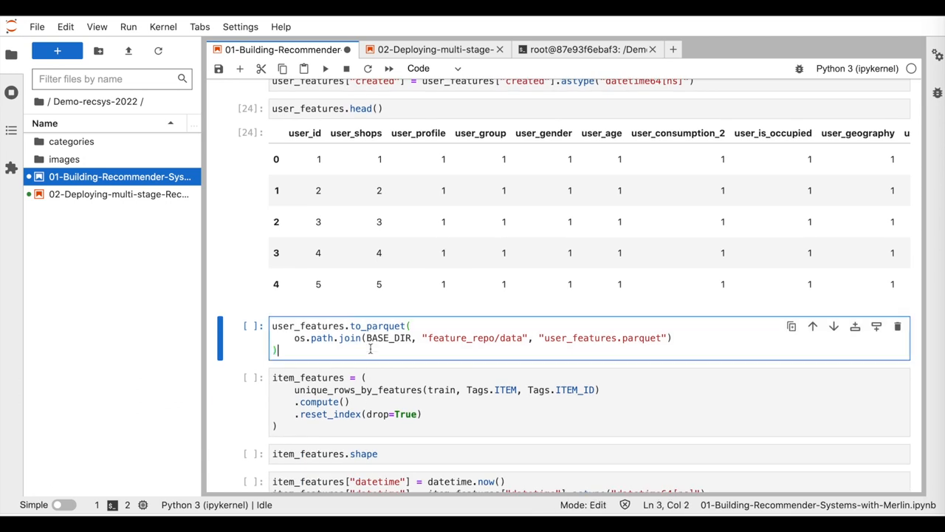
# - Export user_features and item_features to parquet, then extract, preview and save the item embeddings
pyautogui.doubleClick(593, 336)
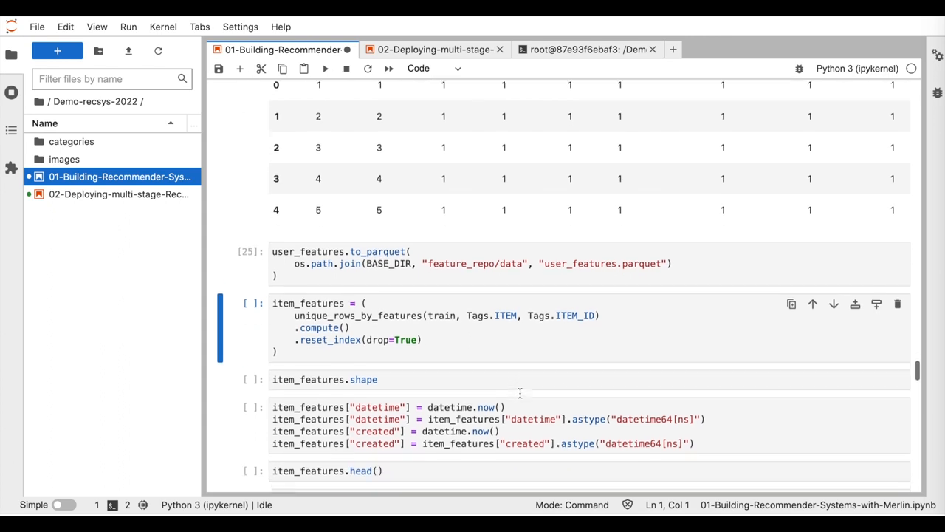
pyautogui.click(298, 263)
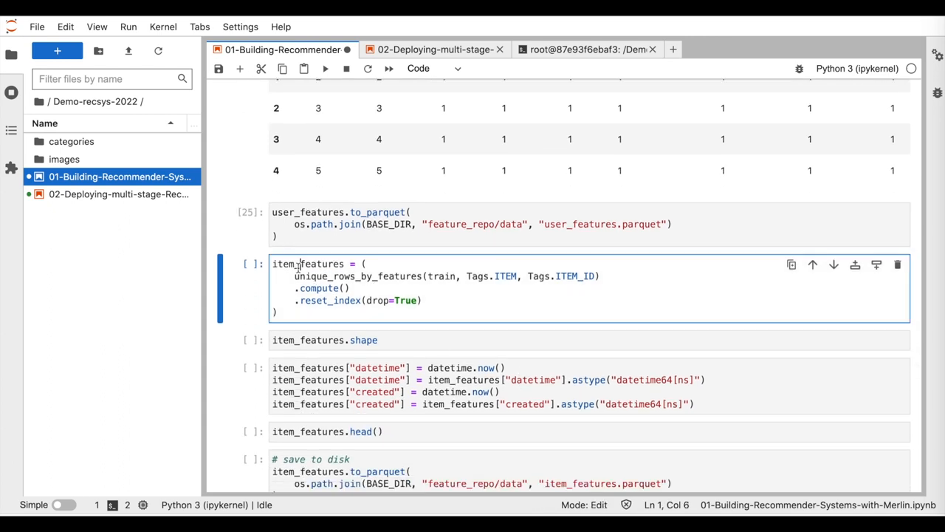
pyautogui.press('shift+enter')
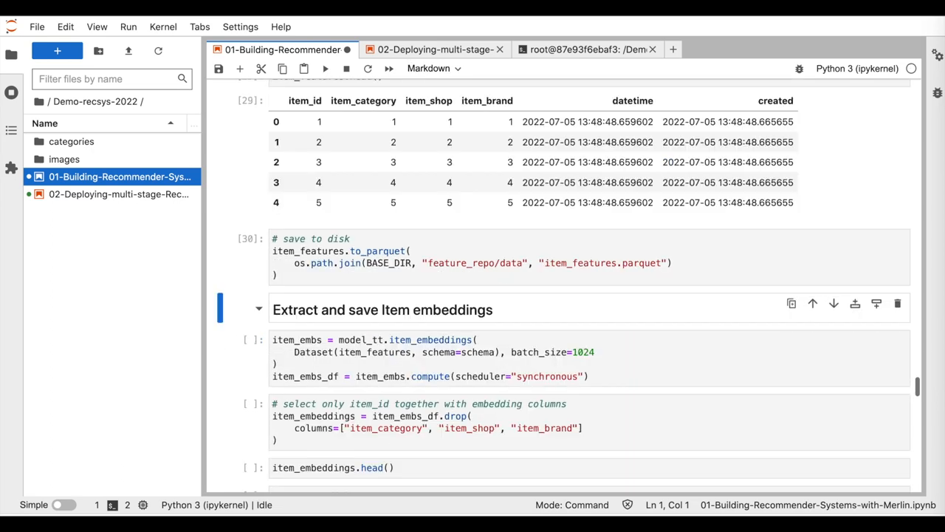
pyautogui.scroll(-3)
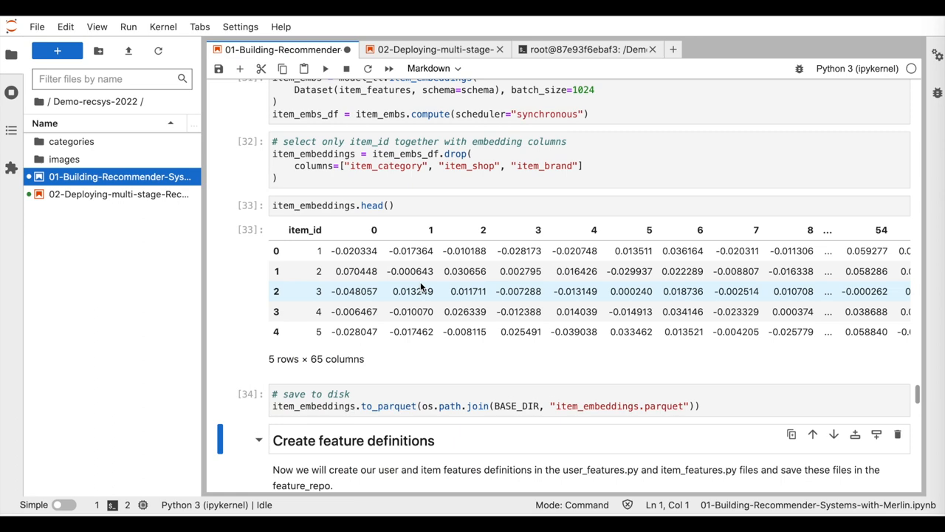
# - Write the user and item feature definition files and list the feature_repo tree with seedir
pyautogui.scroll(-3)
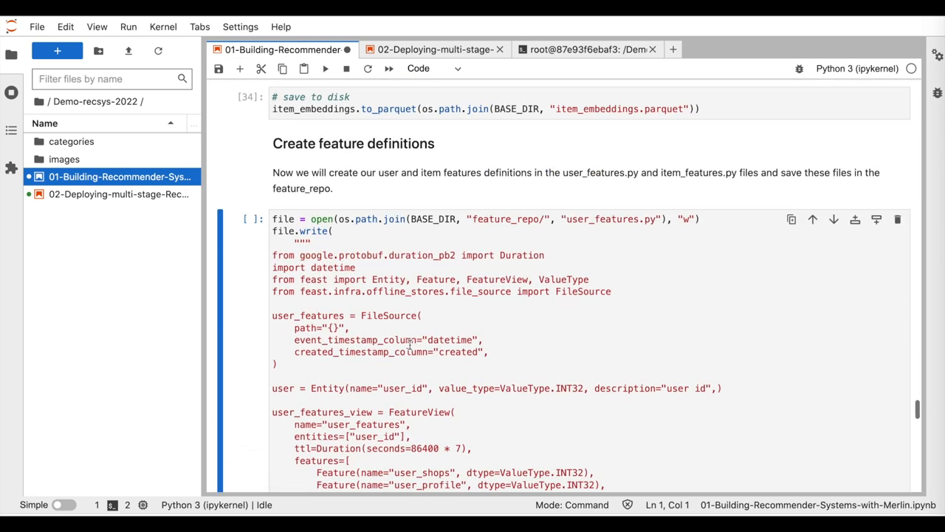
pyautogui.scroll(-3)
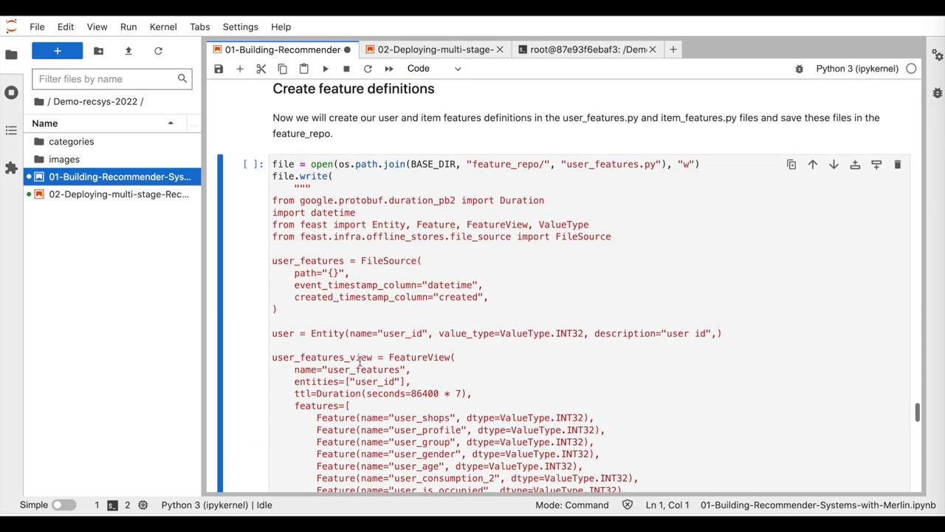
pyautogui.scroll(-3)
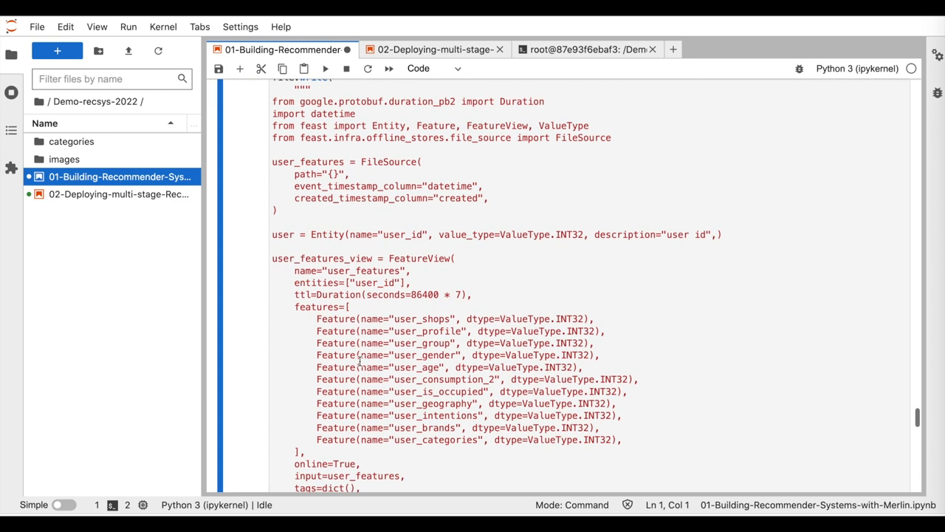
pyautogui.scroll(-3)
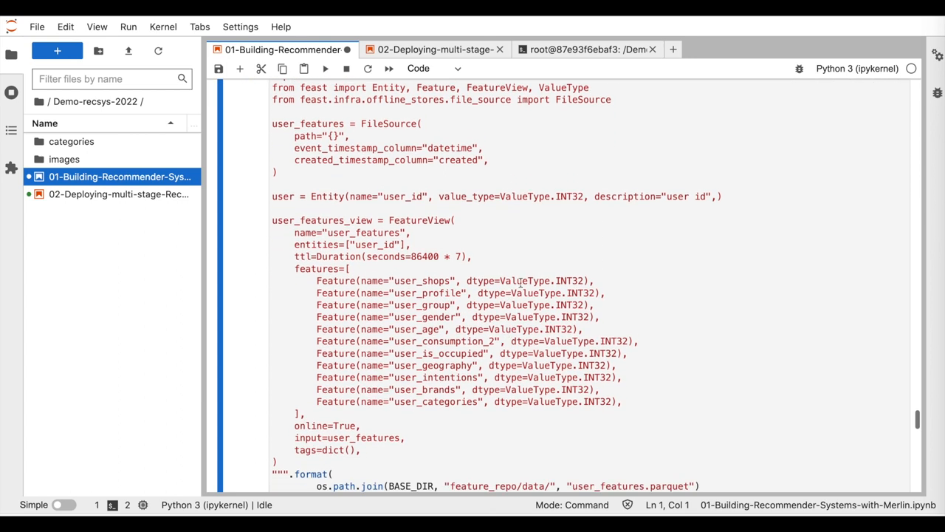
pyautogui.click(306, 413)
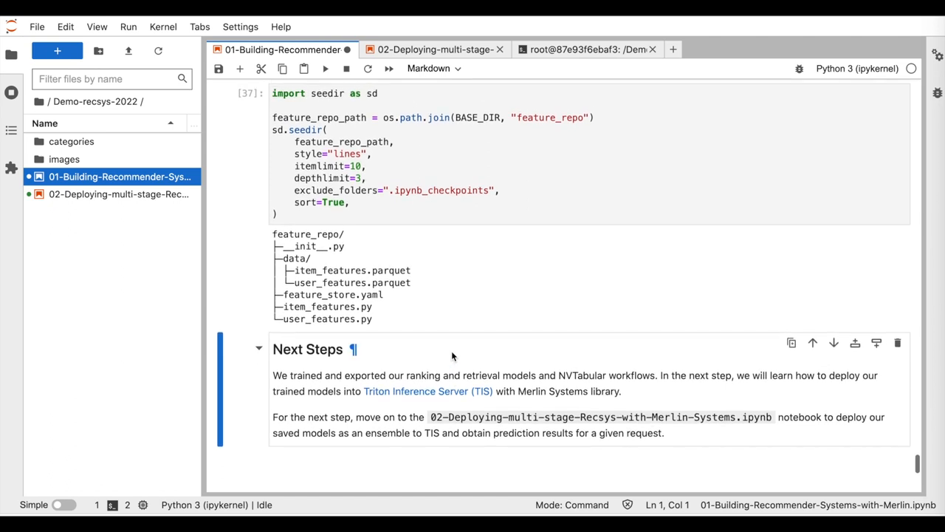
pyautogui.moveTo(396, 50)
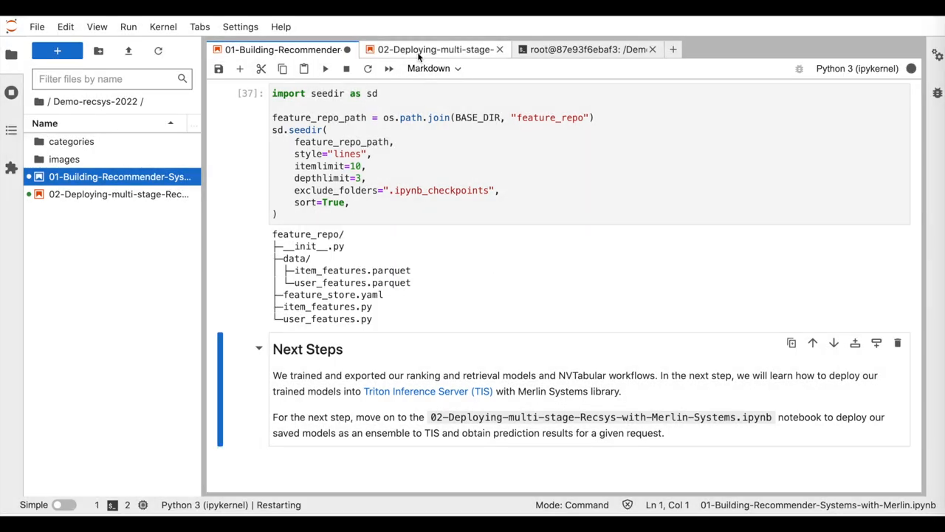
# - Switch to 02-Deploying-multi-stage-RecSys and run its first import cells
pyautogui.click(431, 50)
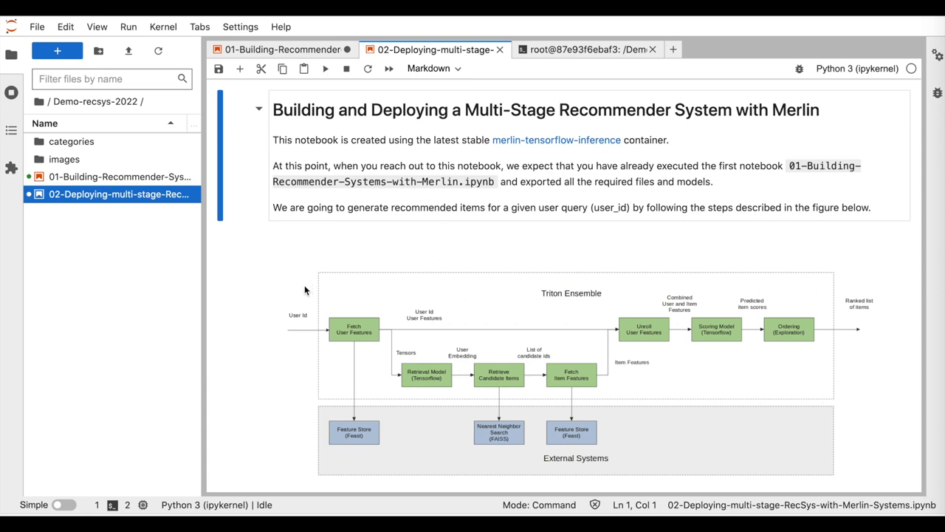
pyautogui.scroll(-3)
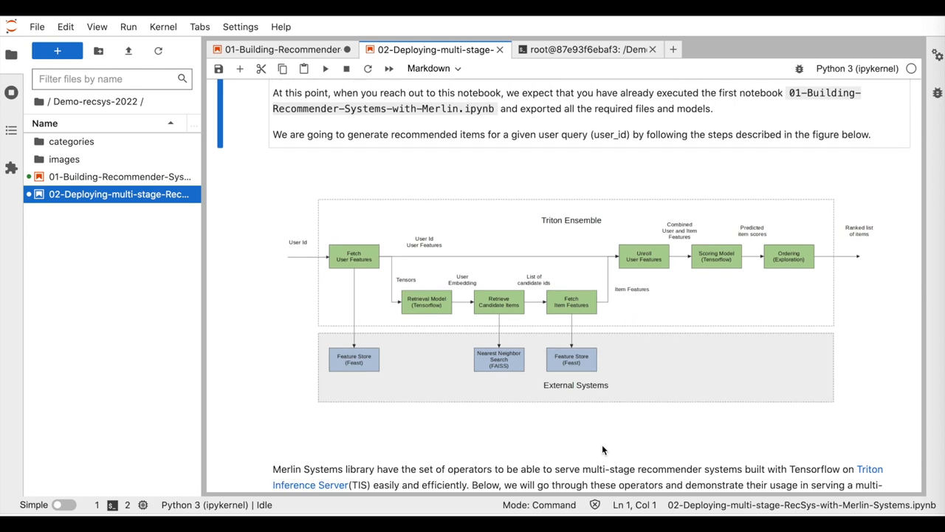
pyautogui.moveTo(508, 307)
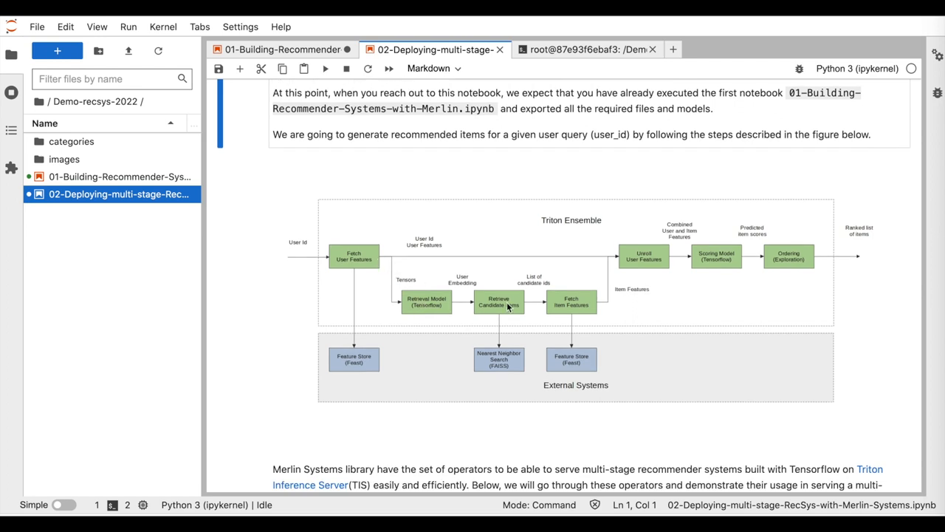
pyautogui.moveTo(791, 260)
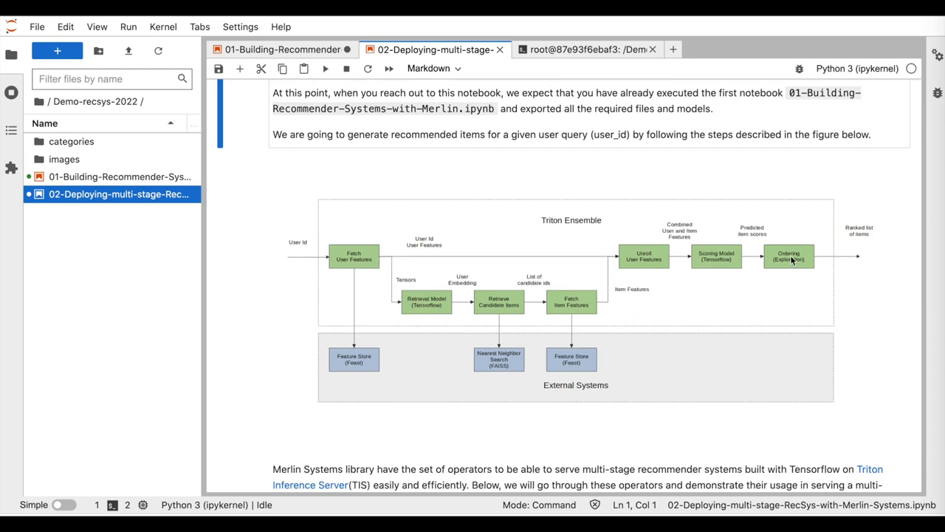
pyautogui.scroll(-3)
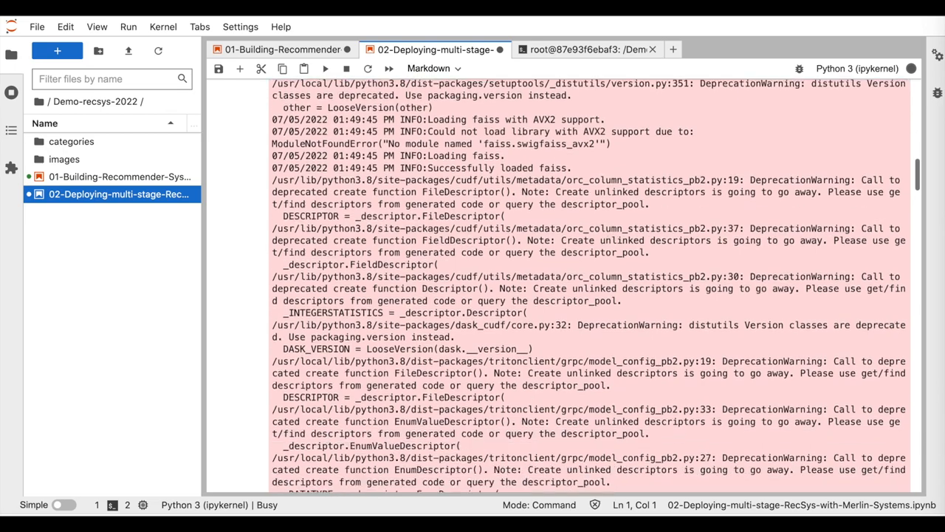
# - Run the %%time !feast materialize command to load both feature views into the SQLite online store
pyautogui.scroll(-3)
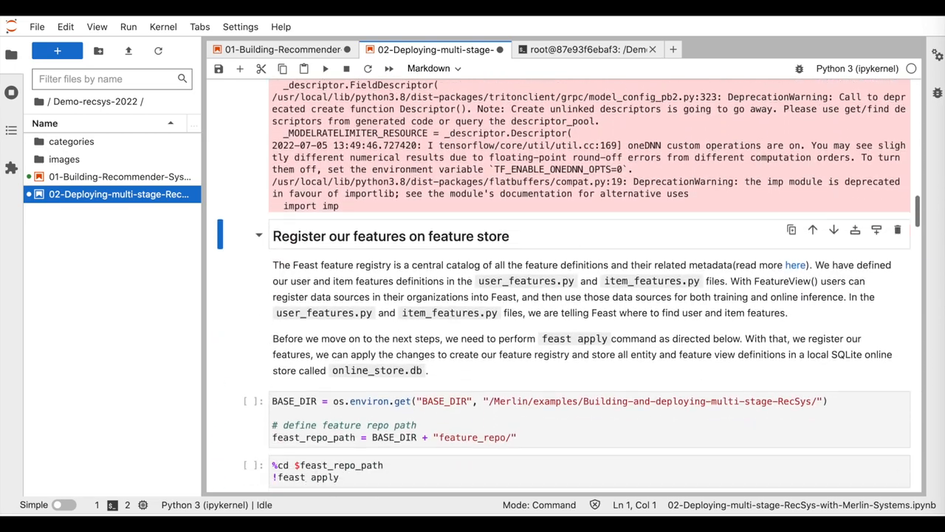
pyautogui.scroll(-3)
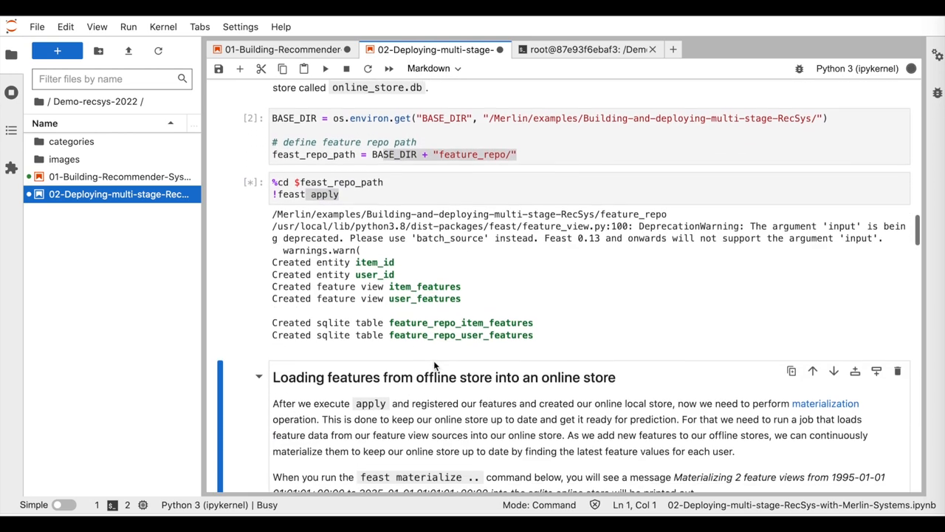
pyautogui.scroll(-3)
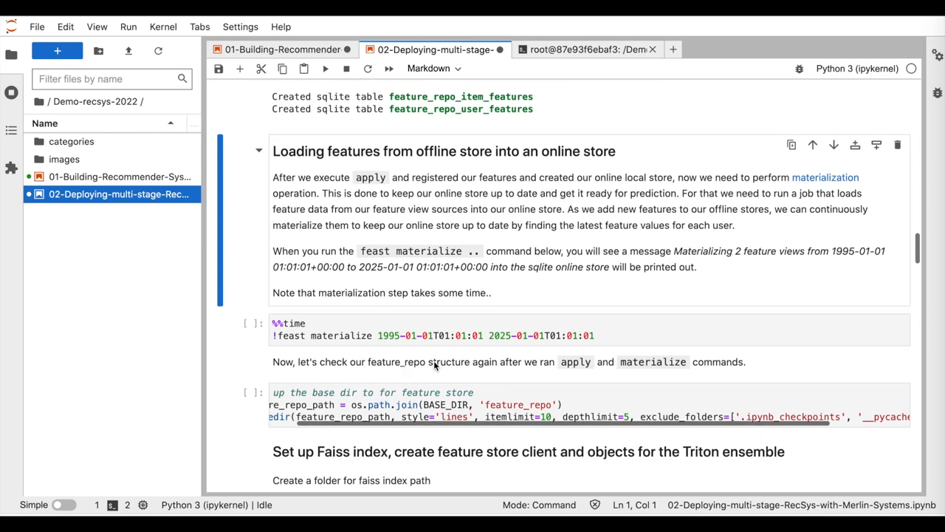
pyautogui.scroll(-3)
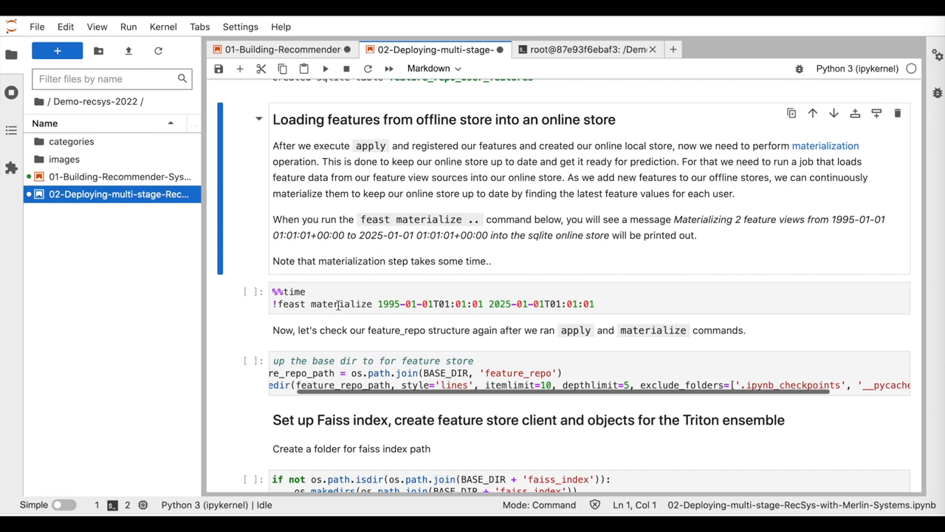
pyautogui.click(336, 304)
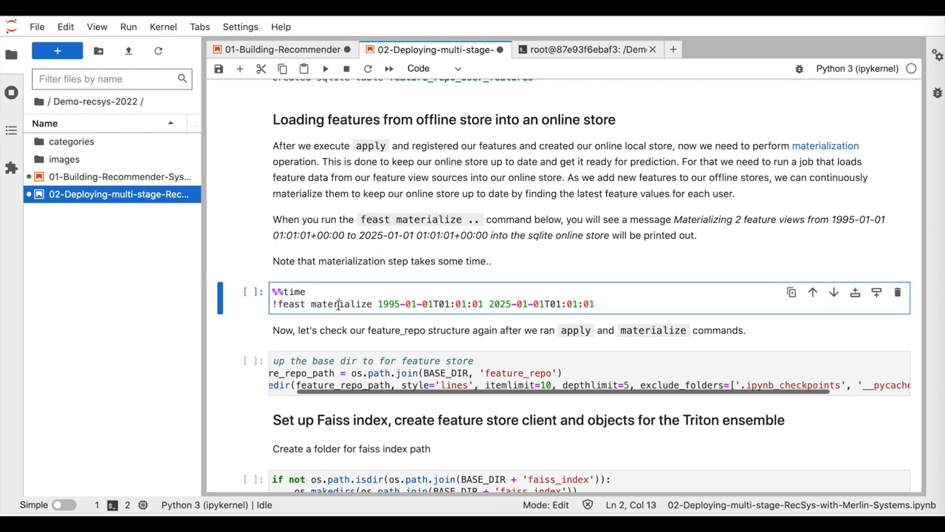
pyautogui.doubleClick(340, 305)
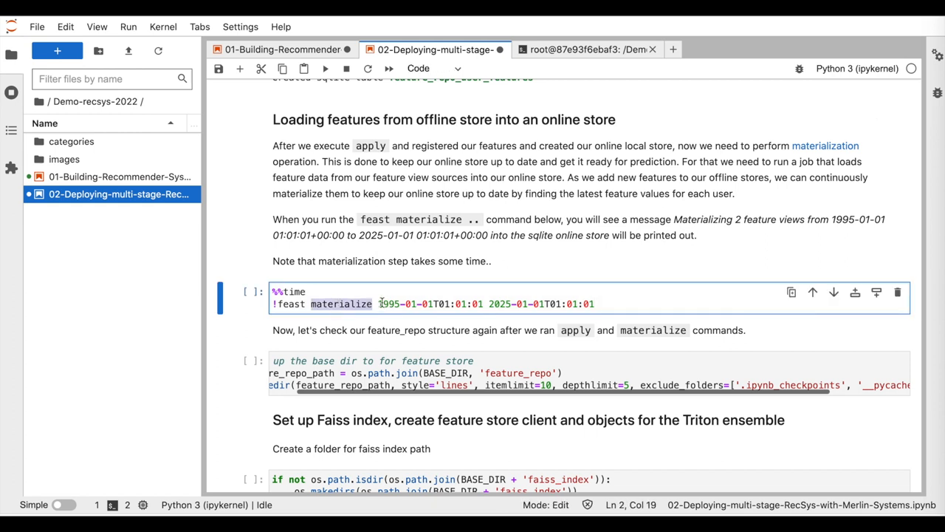
pyautogui.click(594, 304)
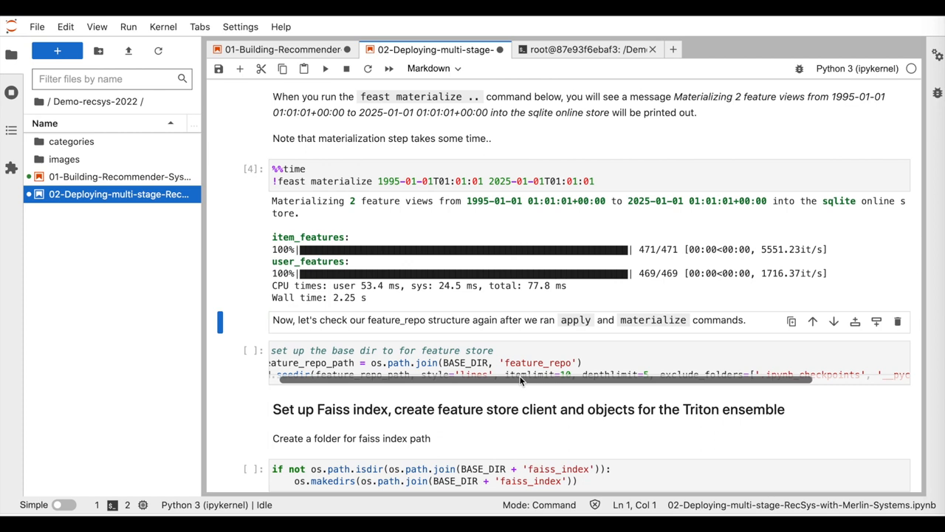
# - List the feature_repo tree with seedir, now showing online_store.db
pyautogui.click(325, 68)
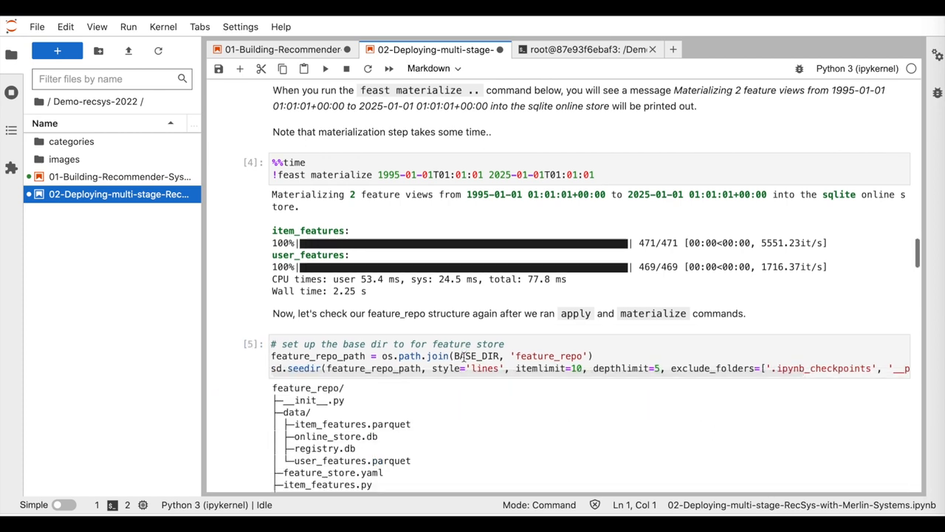
pyautogui.scroll(-3)
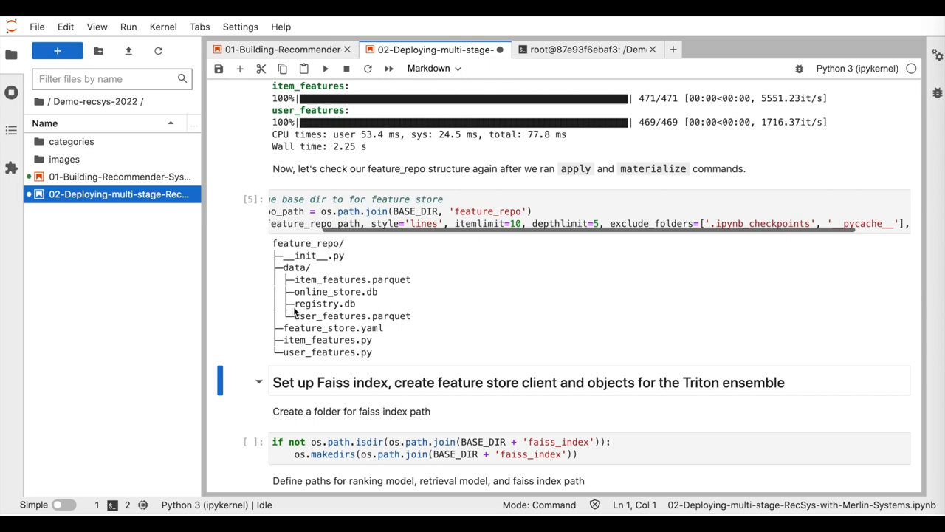
pyautogui.scroll(-3)
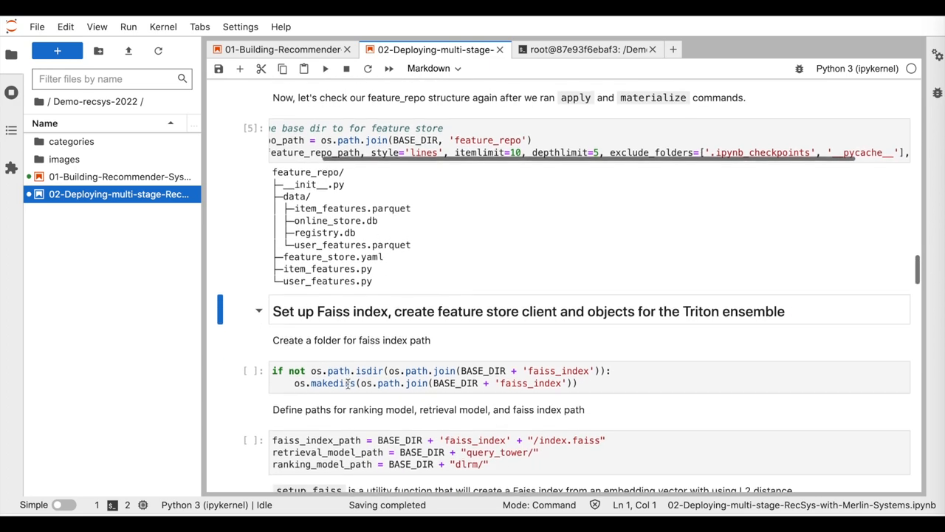
# - Create the faiss_index folder, define model paths and build the Faiss index from item embeddings with setup_faiss
pyautogui.scroll(-3)
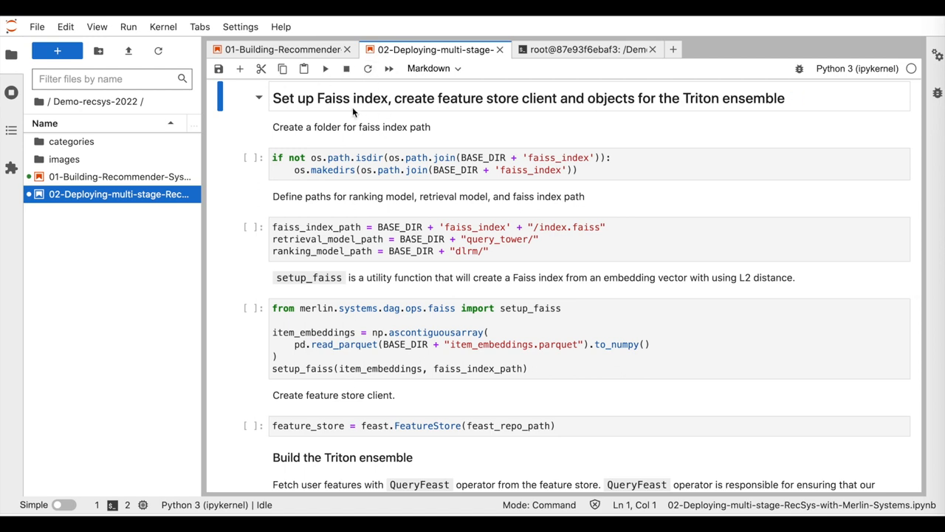
pyautogui.moveTo(499, 82)
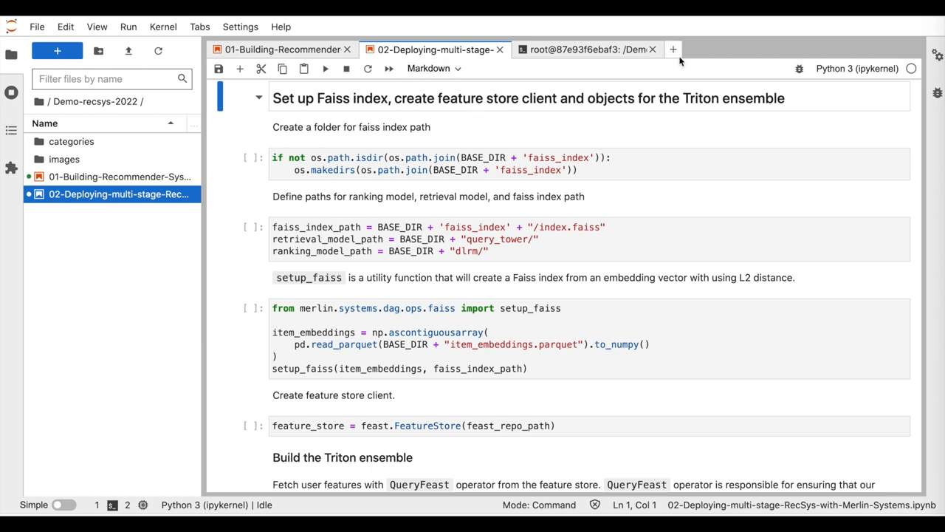
pyautogui.moveTo(730, 115)
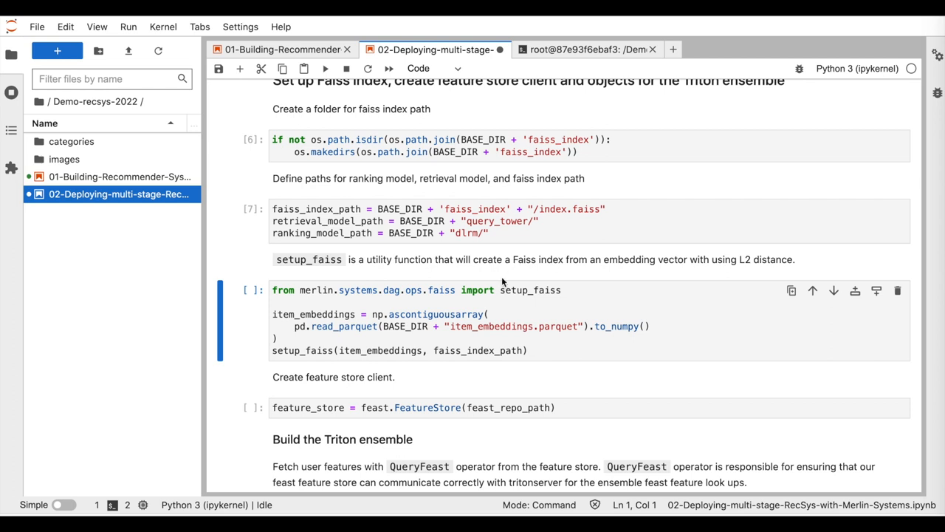
pyautogui.doubleClick(528, 289)
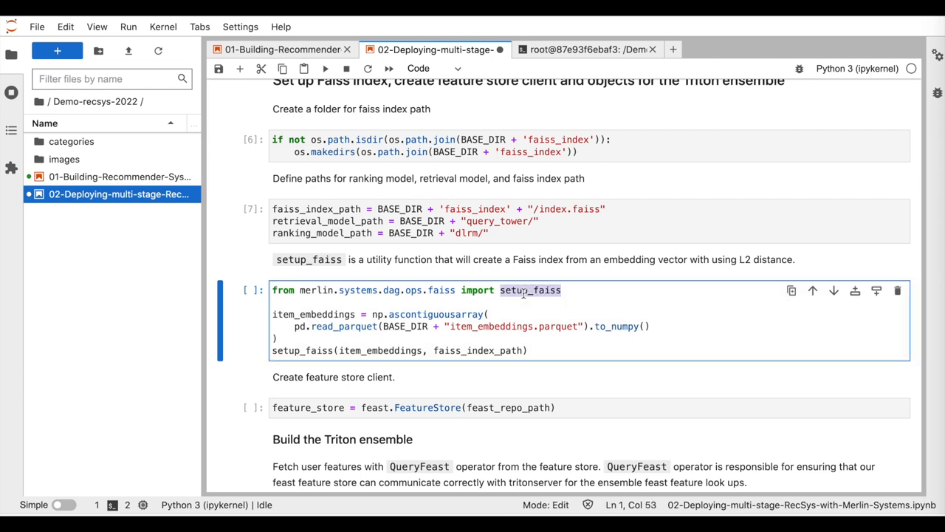
pyautogui.scroll(-3)
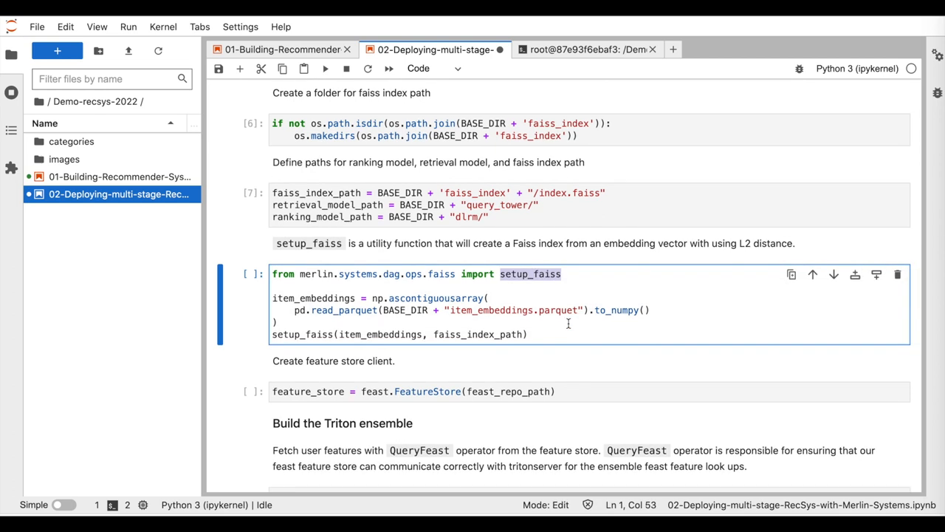
pyautogui.scroll(-3)
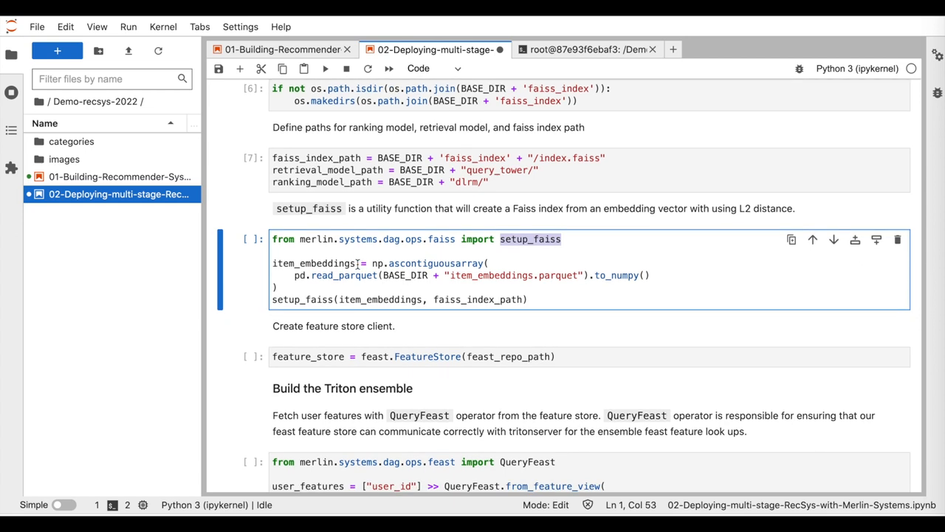
pyautogui.press('shift+enter')
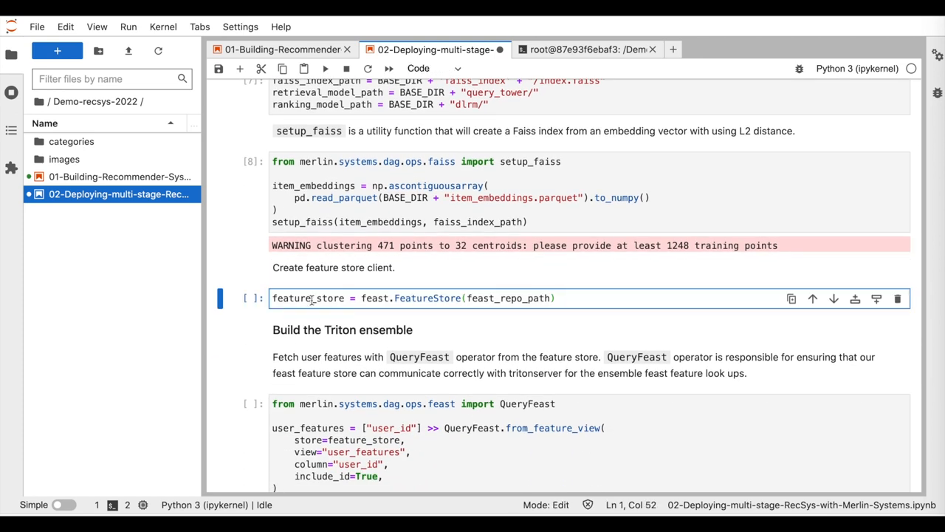
# - Create the feast.FeatureStore client pointing at feast_repo_path
pyautogui.press('shift+enter')
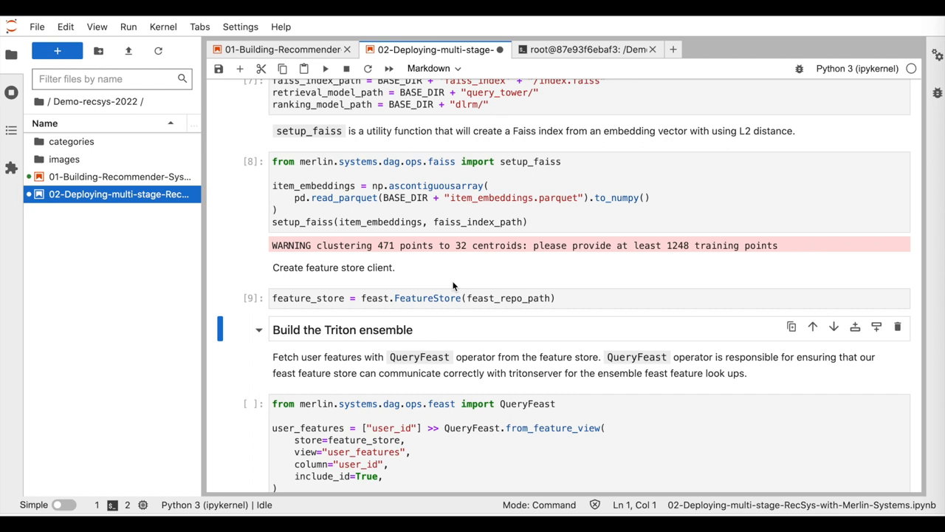
pyautogui.doubleClick(427, 299)
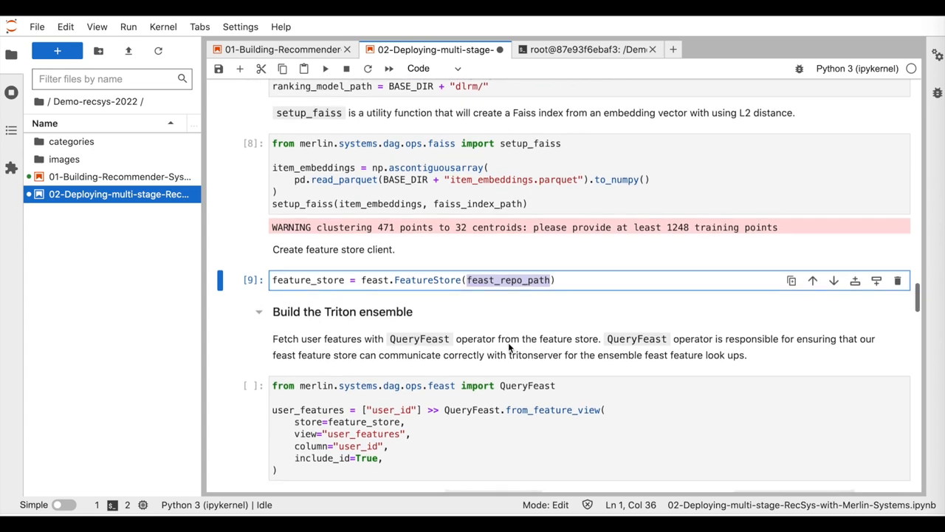
# - Review the QueryFeast user_features lookup keyed on the user_id column
pyautogui.scroll(-3)
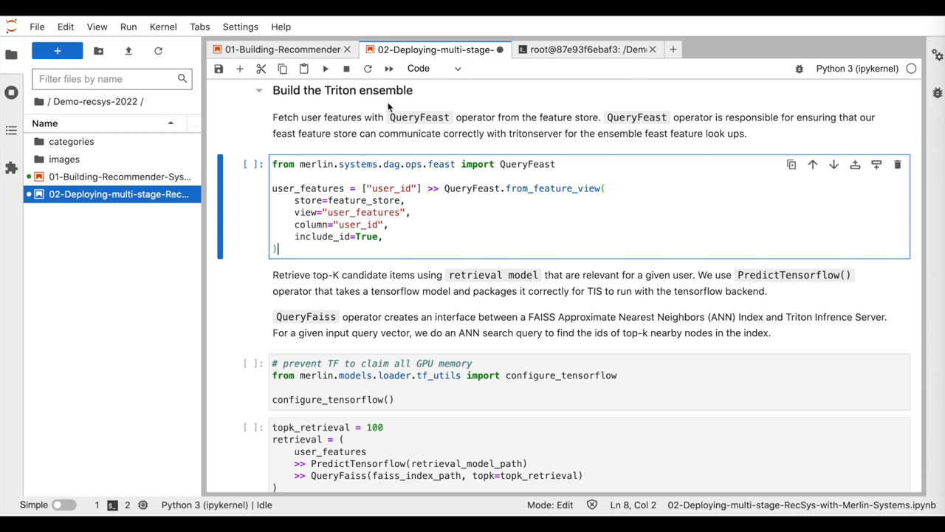
pyautogui.doubleClick(318, 163)
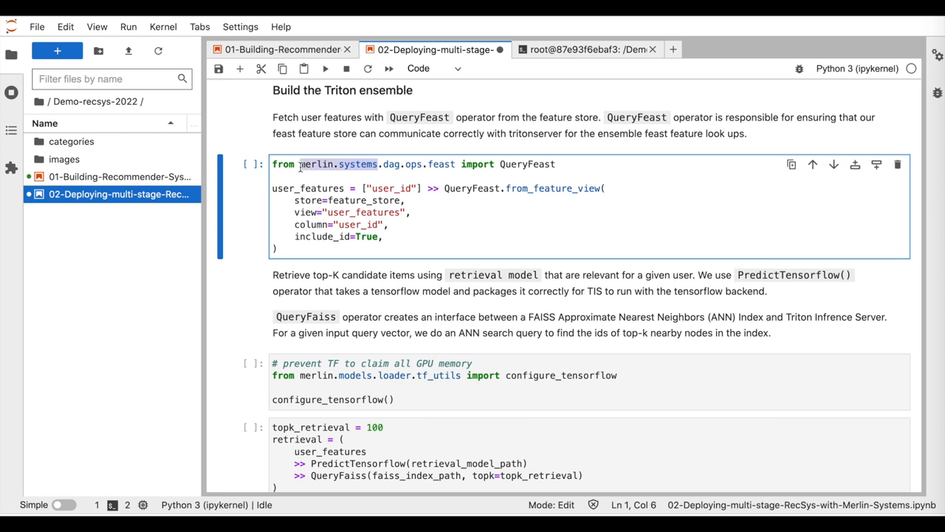
pyautogui.moveTo(576, 164)
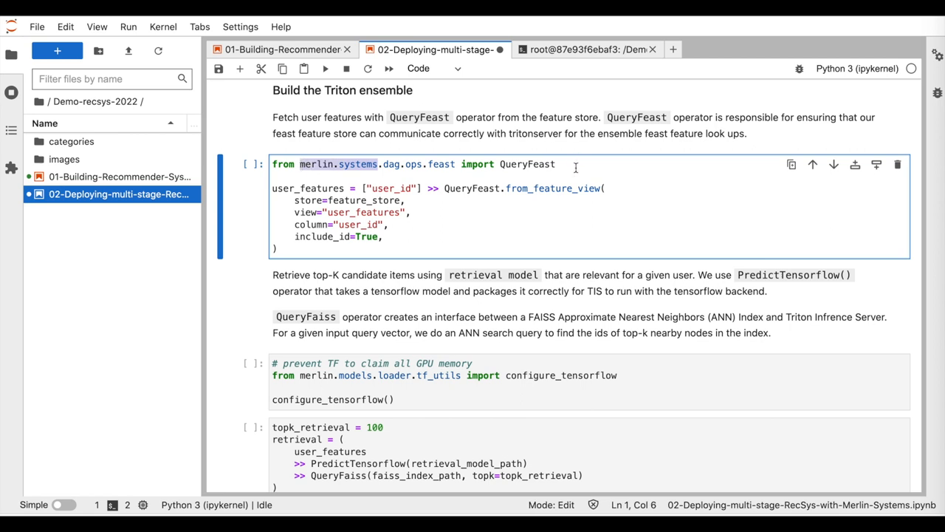
pyautogui.moveTo(543, 221)
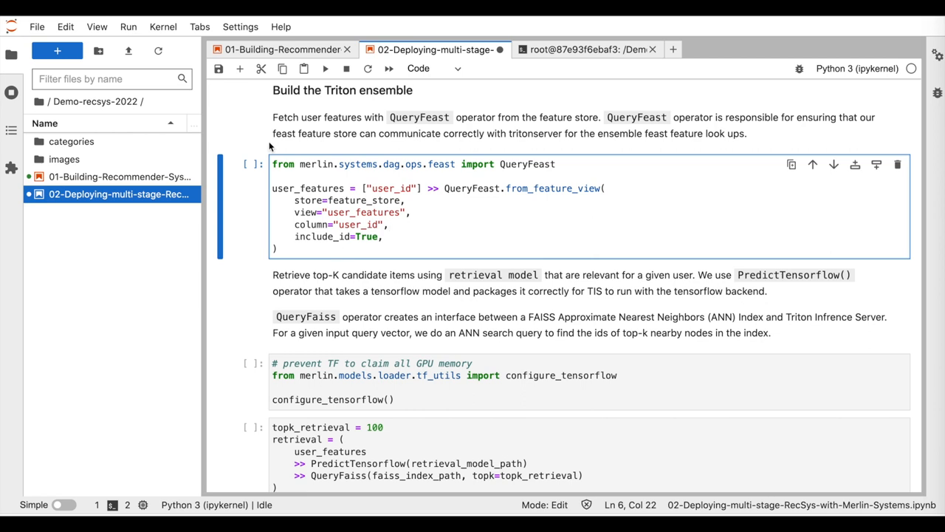
pyautogui.doubleClick(307, 189)
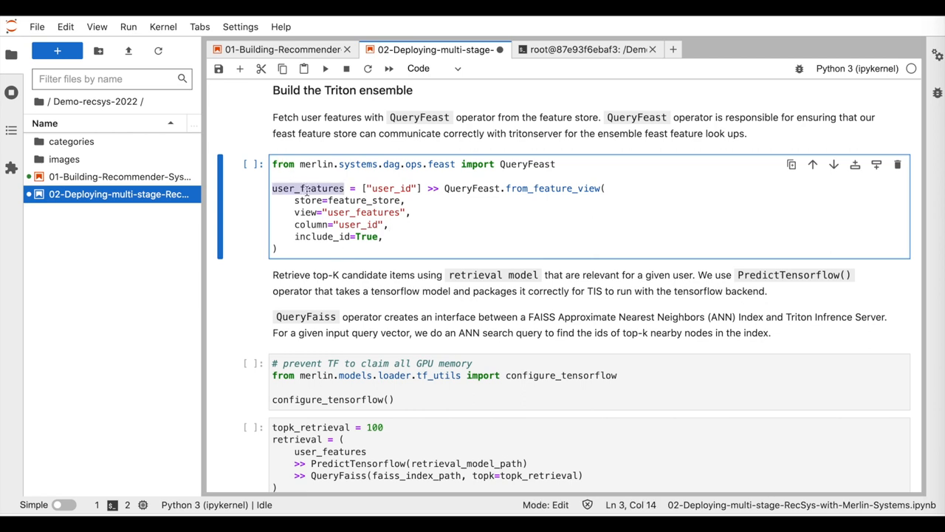
pyautogui.click(405, 189)
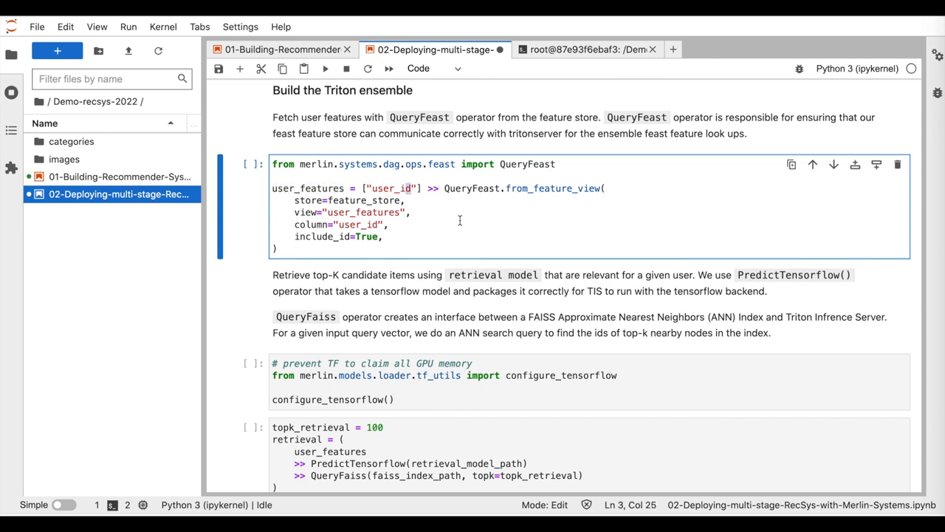
pyautogui.doubleClick(473, 189)
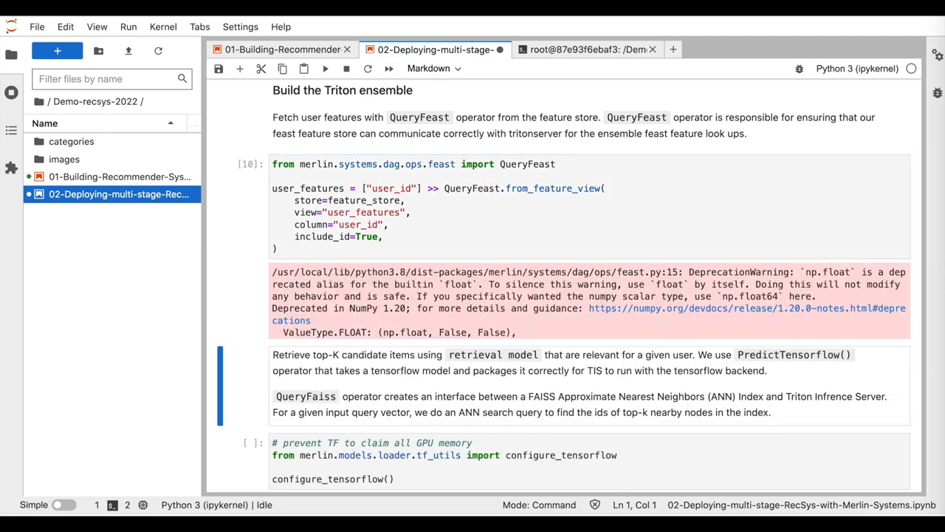
# - Run the configure_tensorflow cell and reach the top-100 PredictTensorflow–QueryFaiss retrieval stage
pyautogui.scroll(-3)
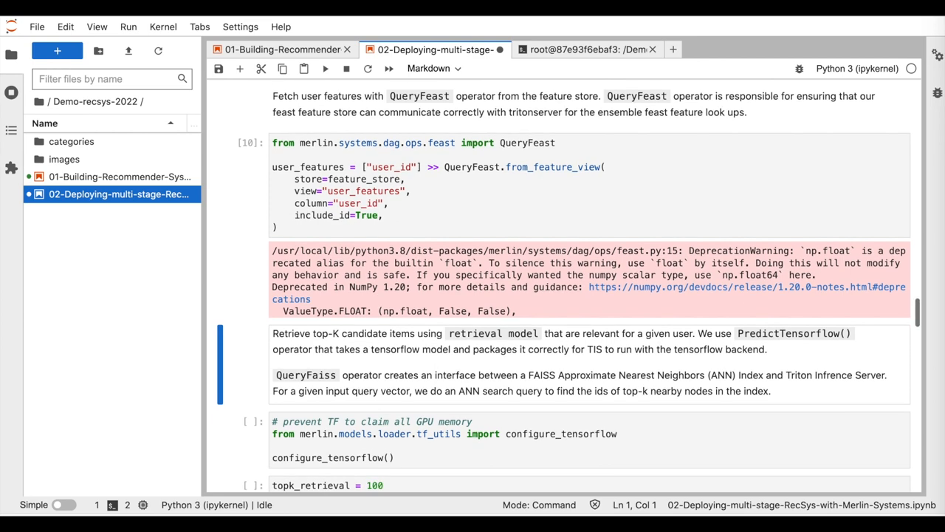
pyautogui.scroll(-3)
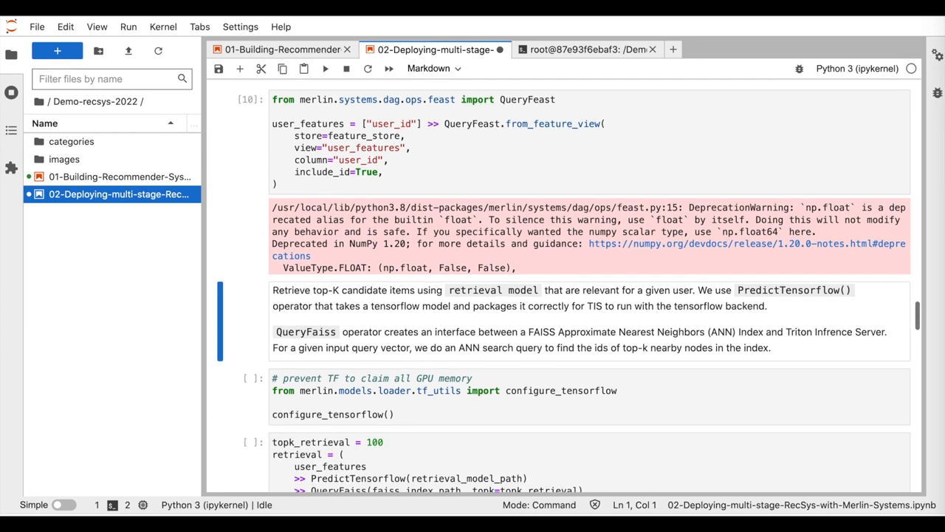
pyautogui.scroll(-3)
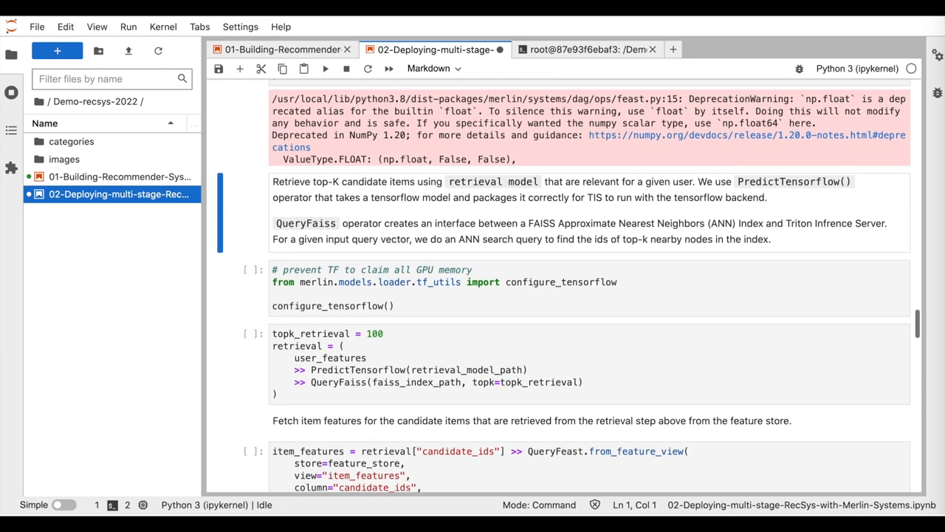
pyautogui.scroll(-3)
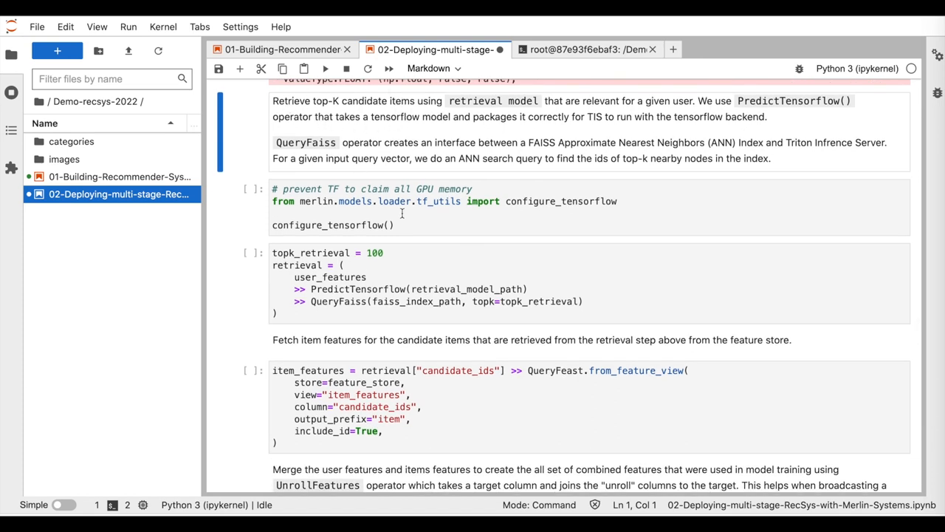
pyautogui.click(345, 68)
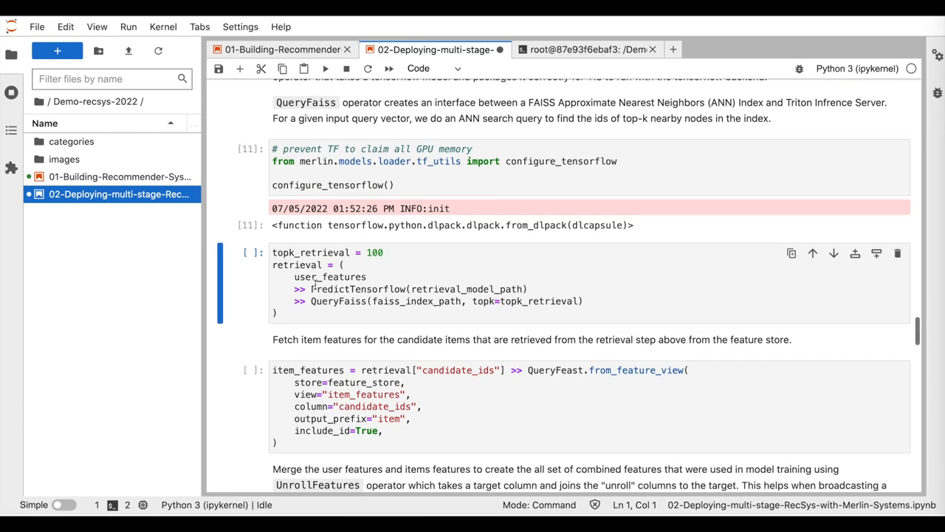
pyautogui.doubleClick(466, 288)
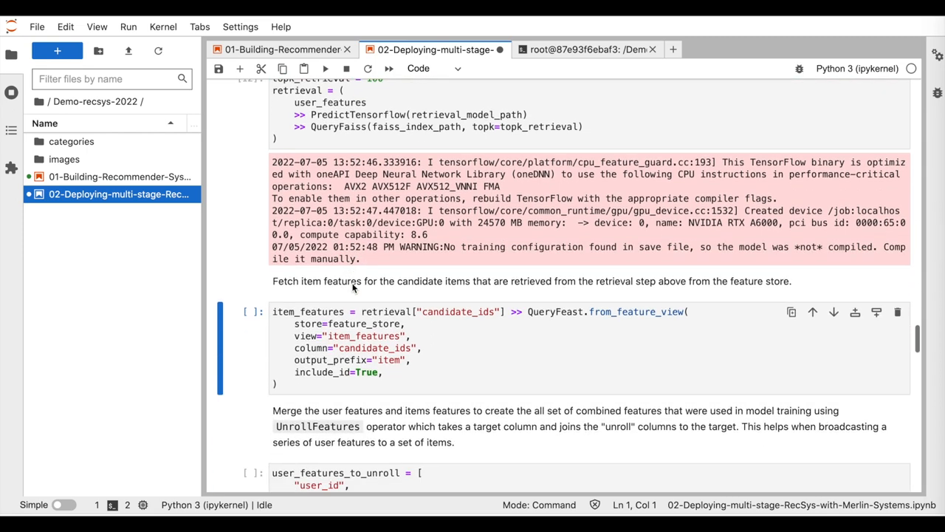
pyautogui.scroll(-3)
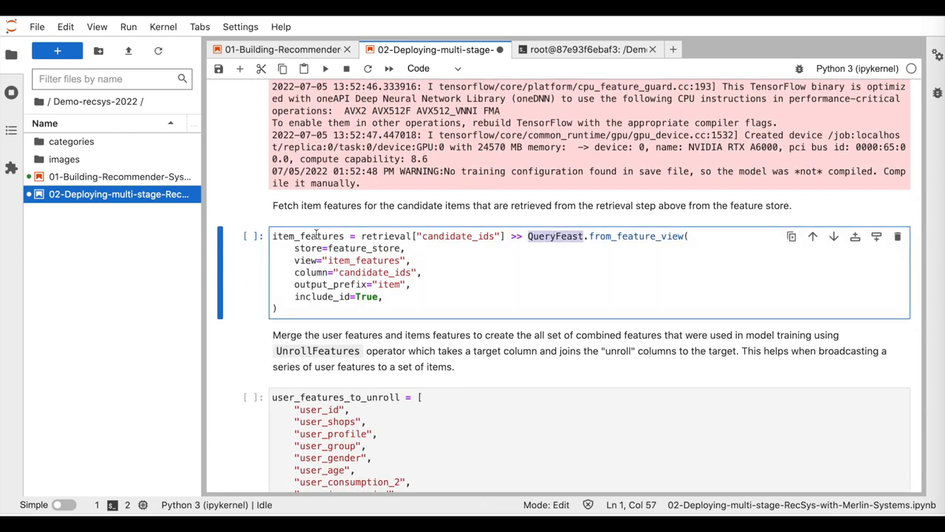
pyautogui.click(521, 251)
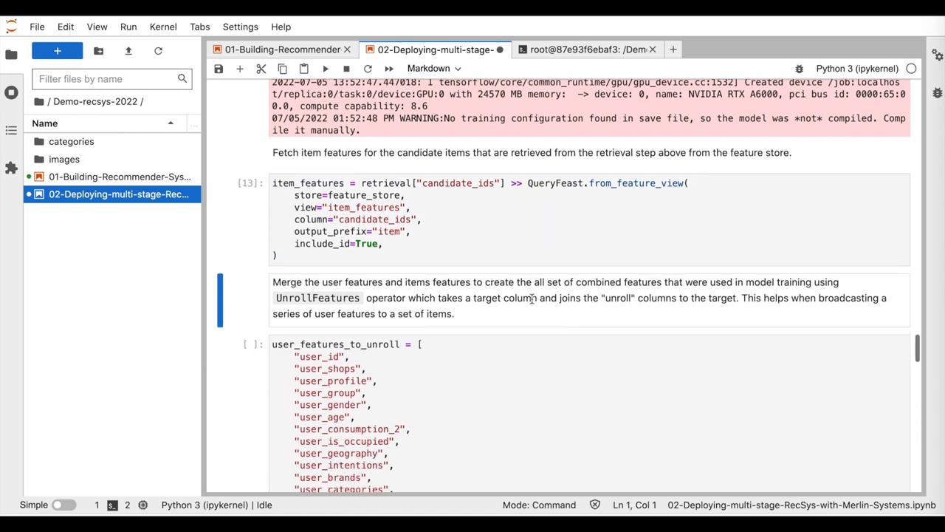
pyautogui.scroll(-3)
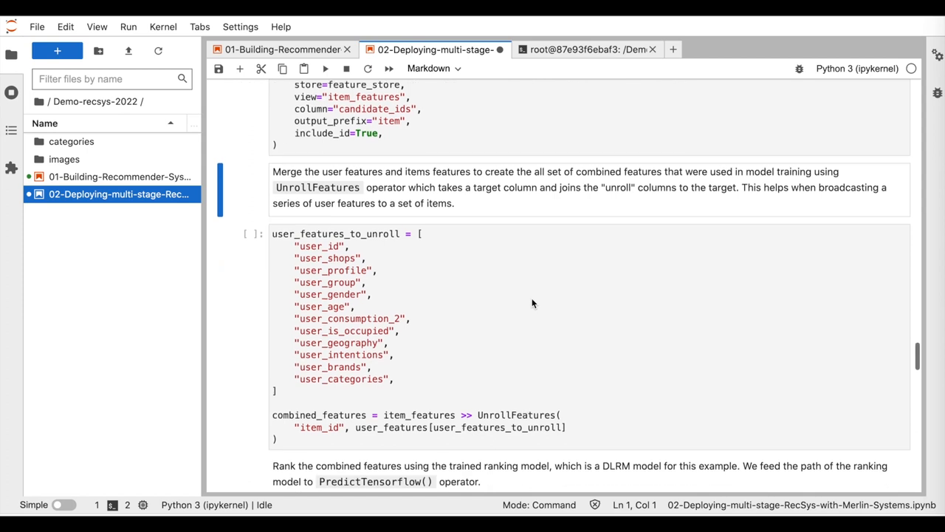
pyautogui.scroll(-3)
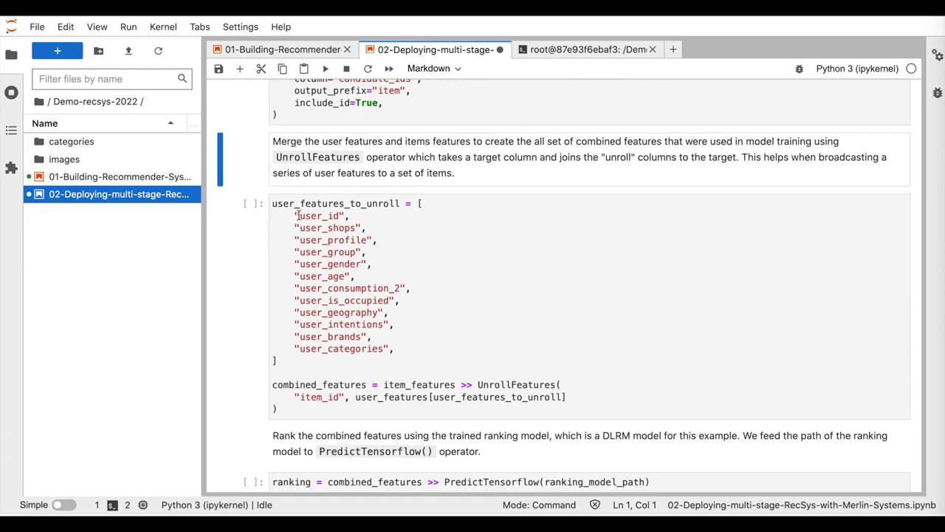
pyautogui.scroll(-3)
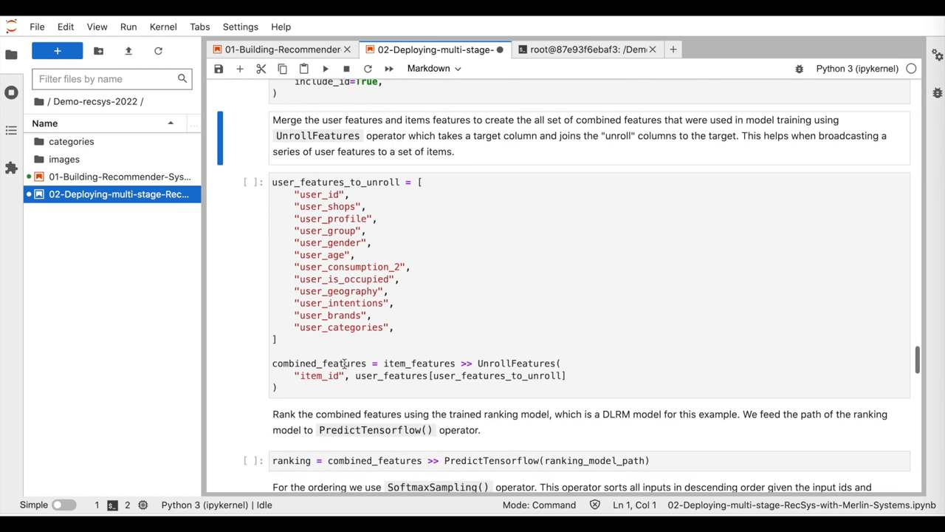
pyautogui.scroll(-3)
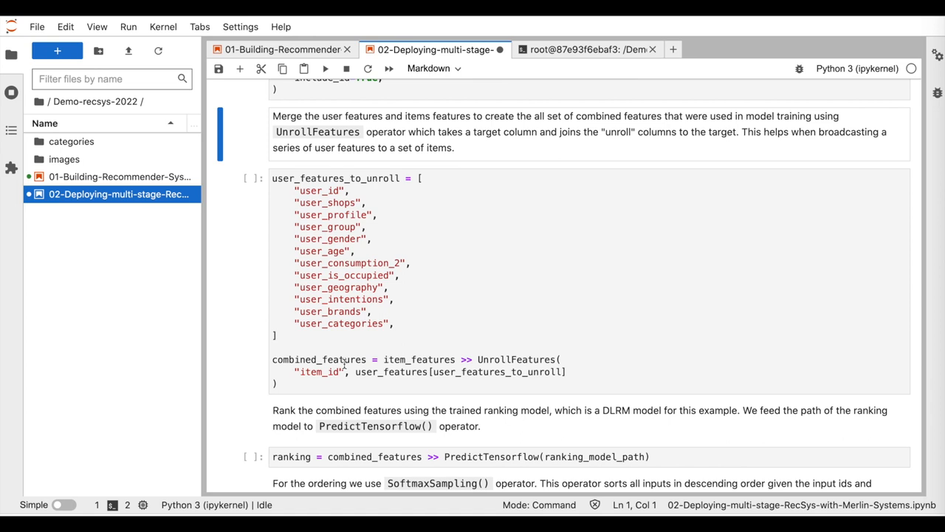
pyautogui.click(502, 359)
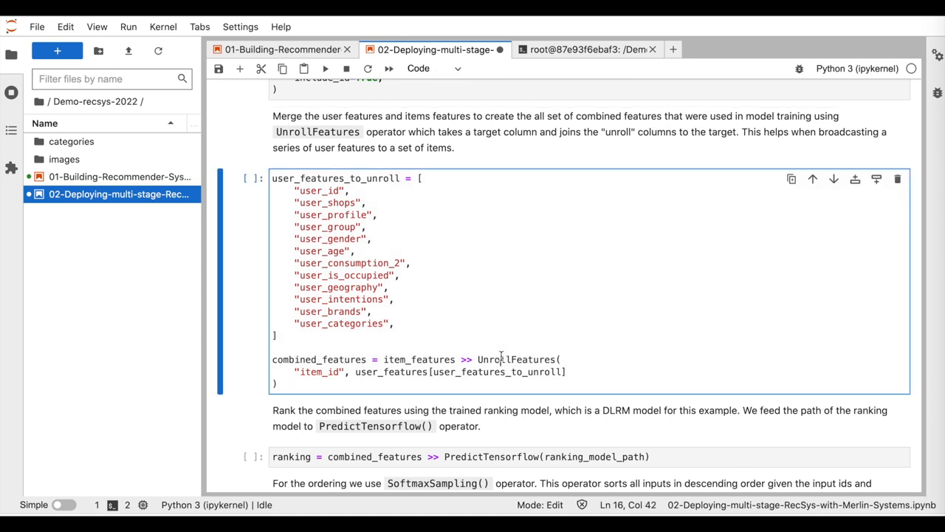
pyautogui.doubleClick(516, 359)
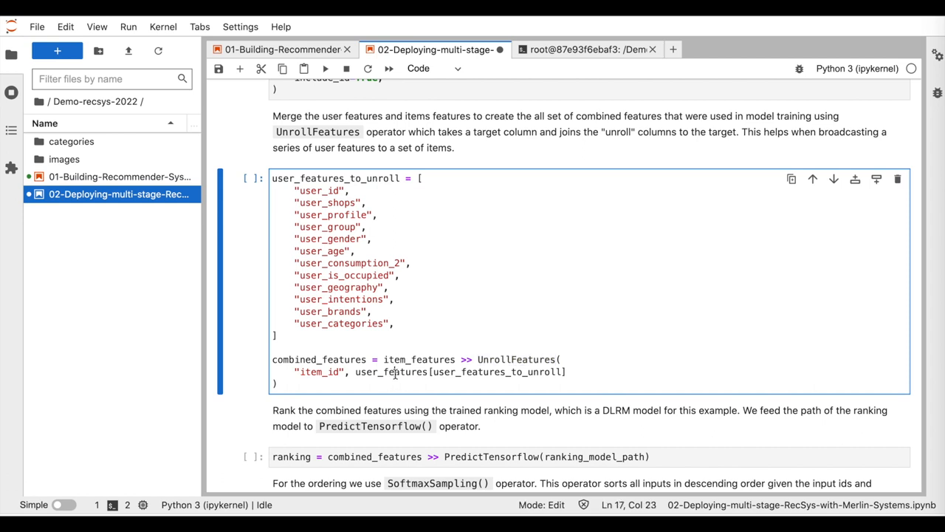
pyautogui.doubleClick(317, 372)
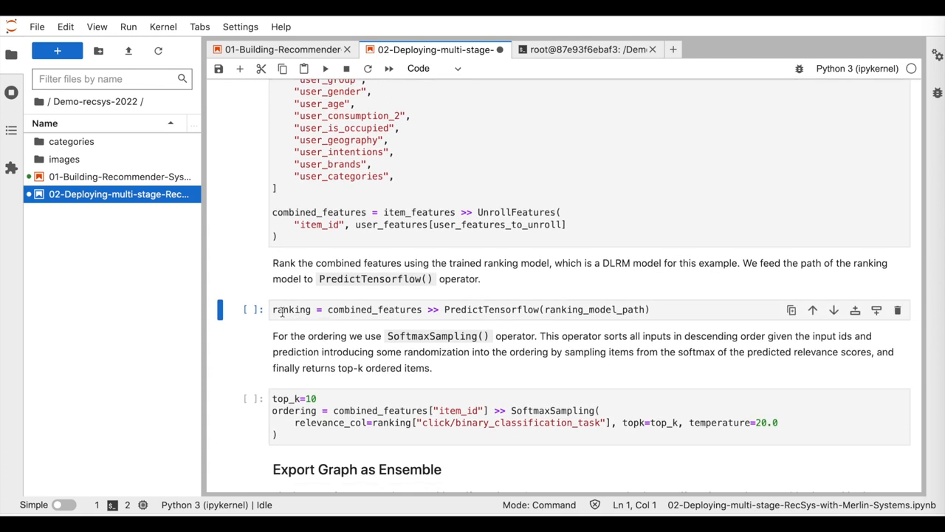
# - Run the PredictTensorflow ranking step on combined_features and the top-10 SoftmaxSampling ordering cell
pyautogui.click(328, 310)
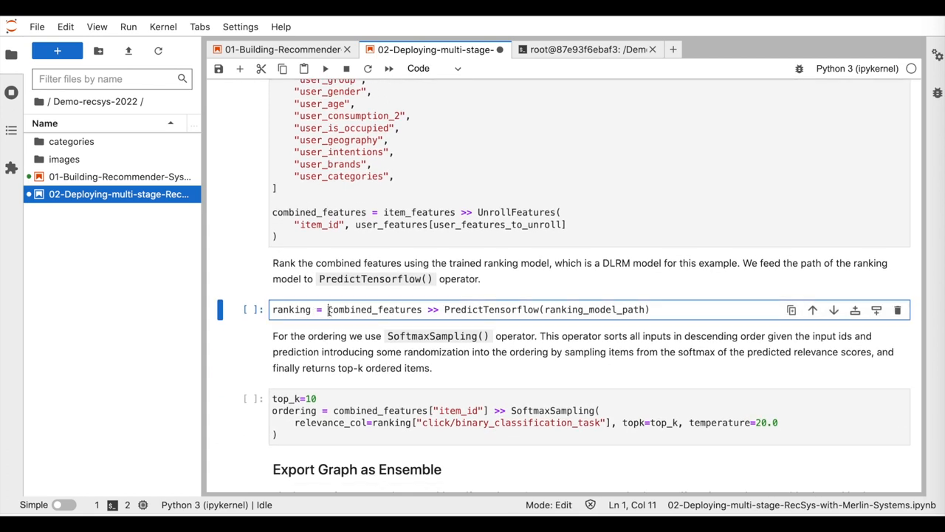
pyautogui.doubleClick(595, 310)
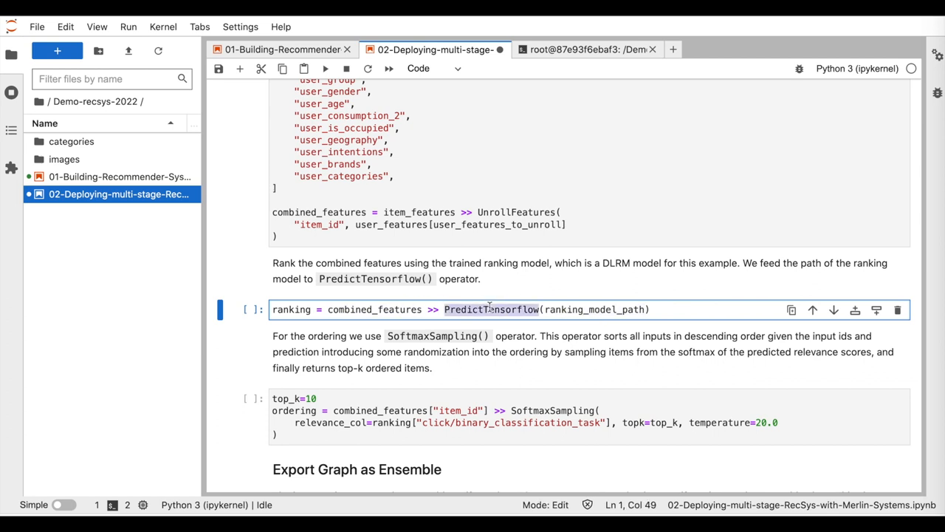
pyautogui.press('shift+enter')
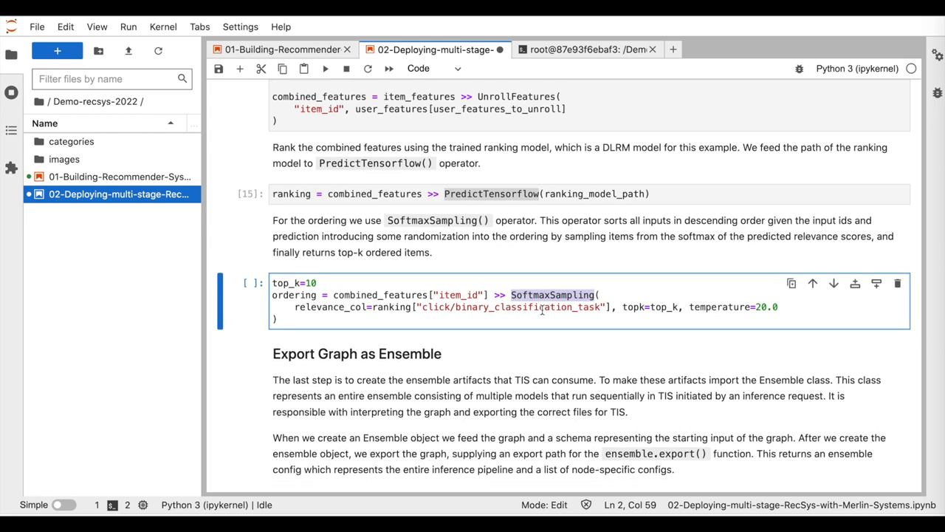
pyautogui.scroll(-3)
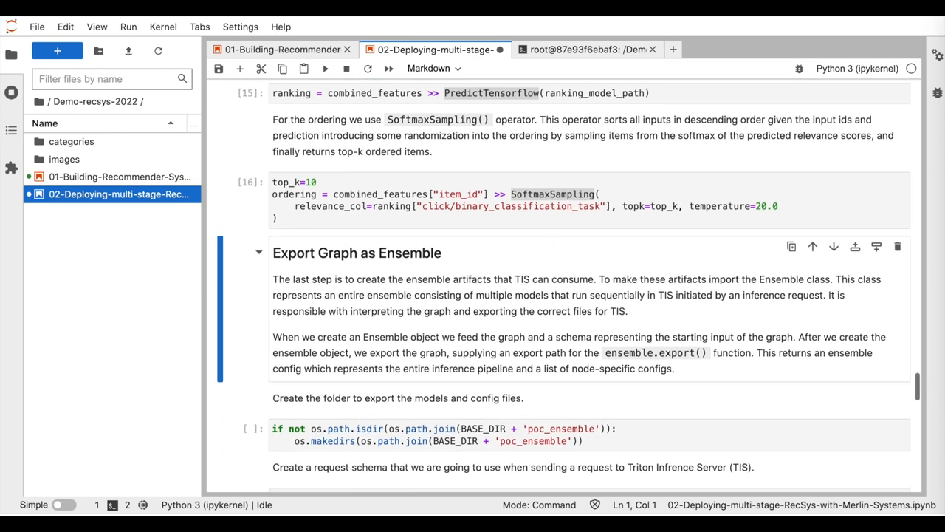
# - Export the Ensemble with its request_schema to poc_ensemble and review the exported model and config tree
pyautogui.scroll(-3)
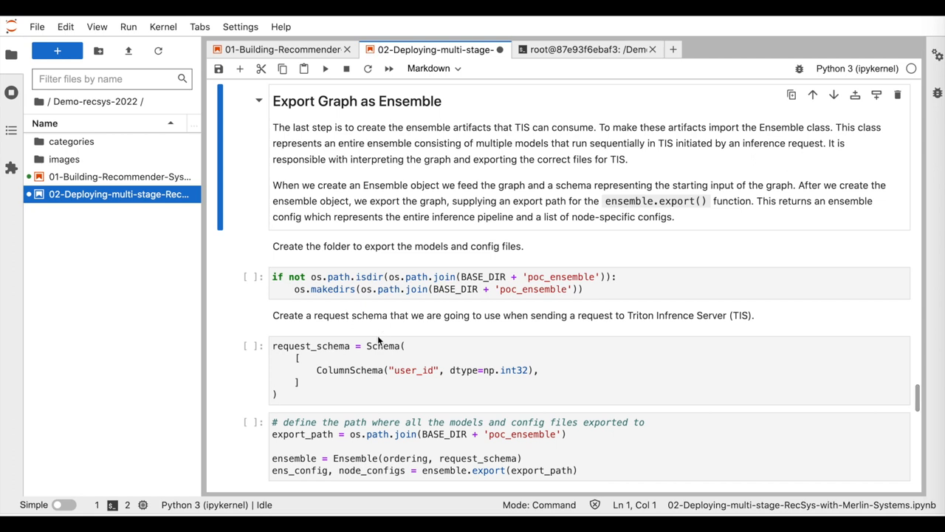
pyautogui.scroll(-3)
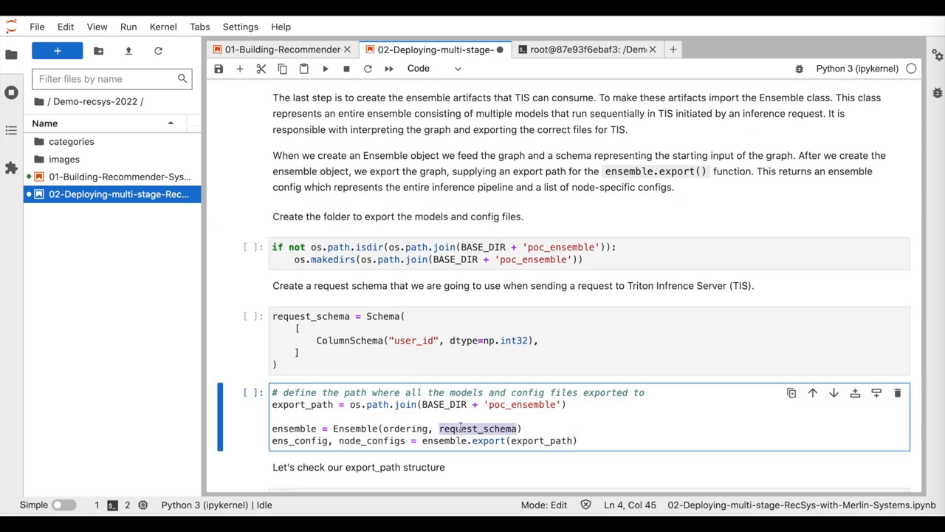
pyautogui.doubleClick(404, 428)
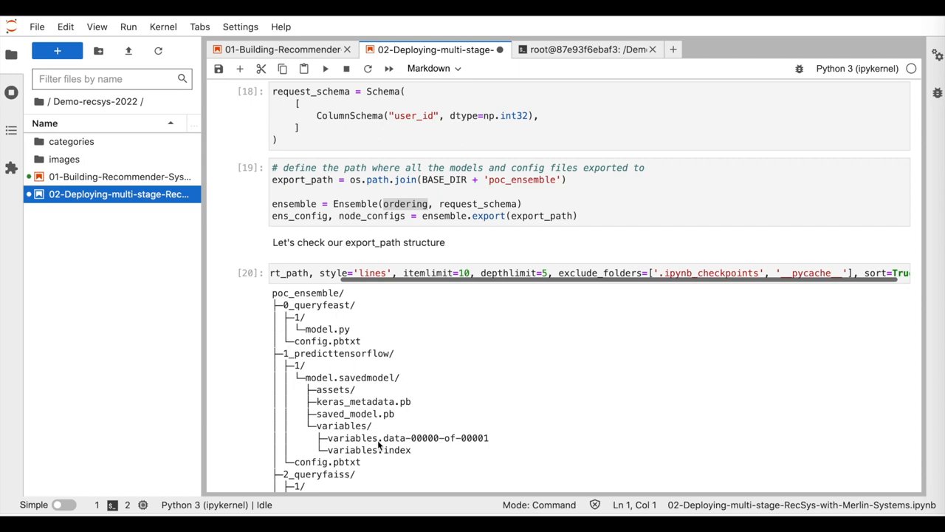
pyautogui.scroll(-3)
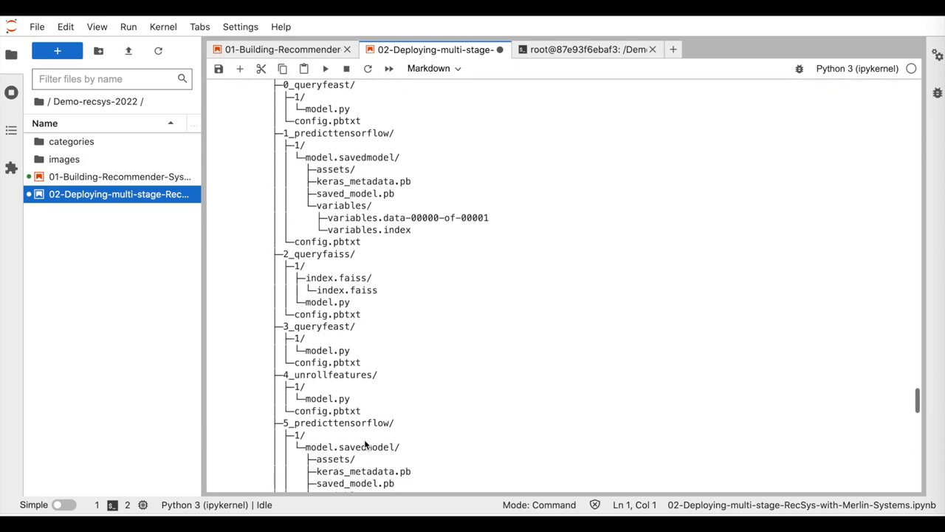
pyautogui.scroll(-3)
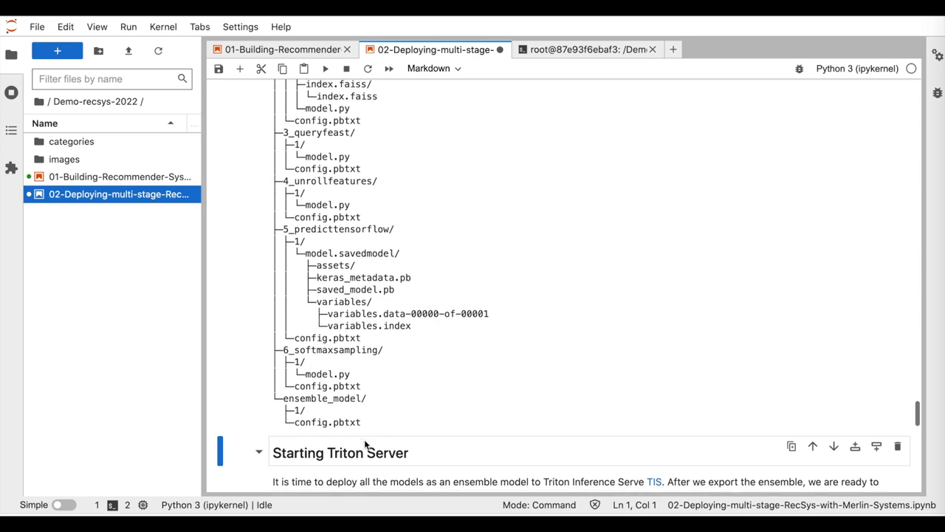
pyautogui.scroll(-3)
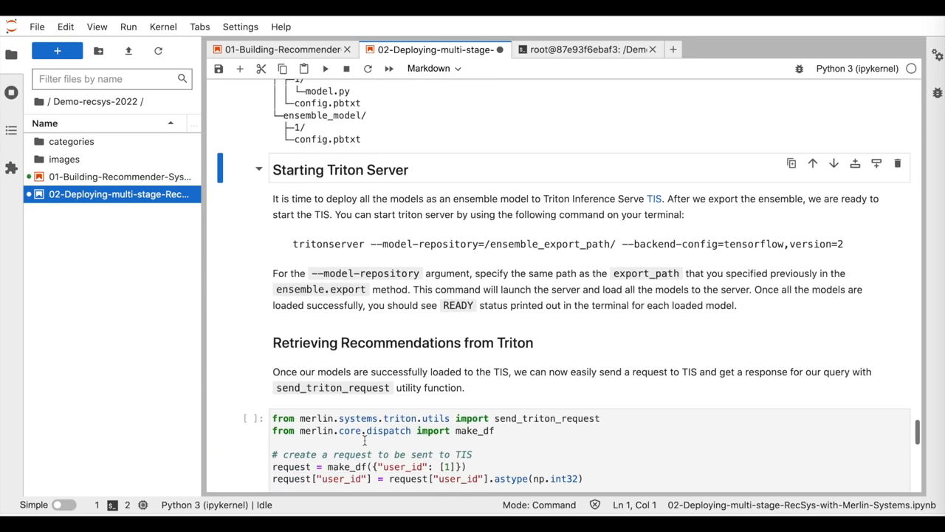
# - Show the Triton server terminal with all seven ensemble models READY
pyautogui.scroll(-3)
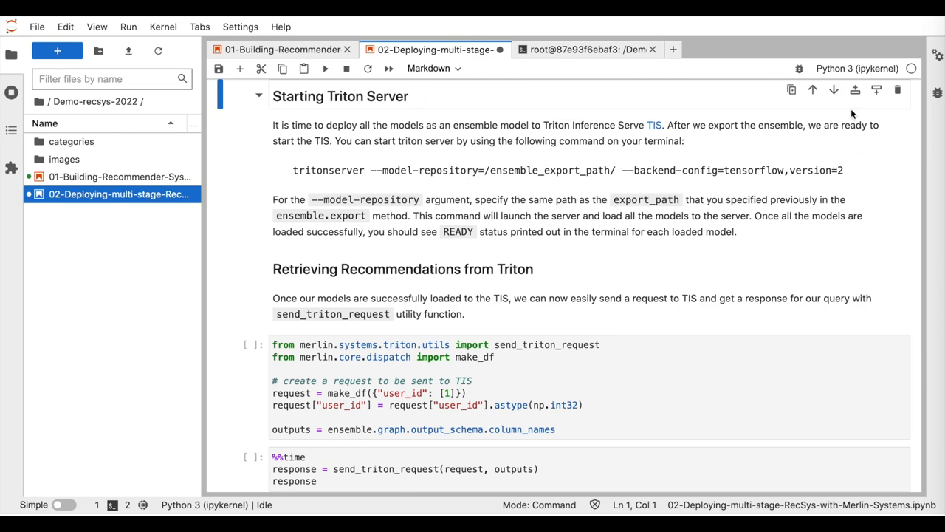
pyautogui.moveTo(281, 155)
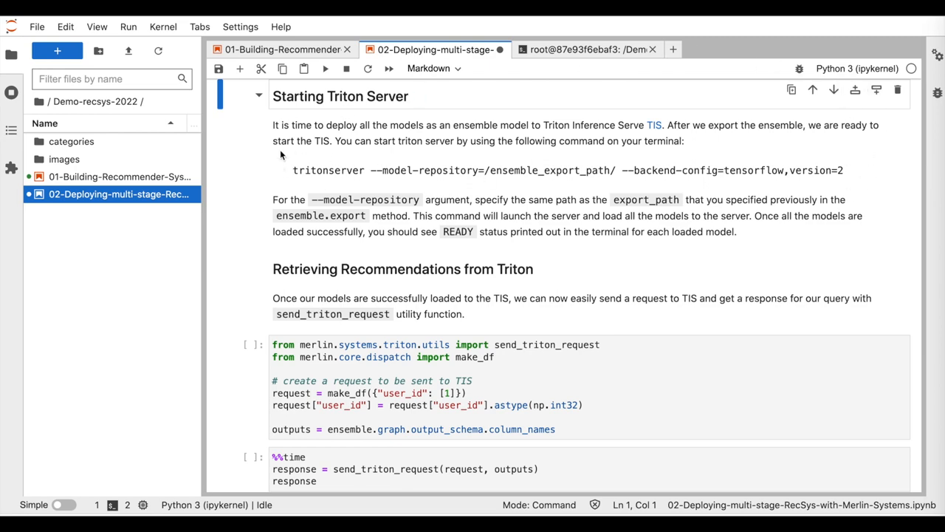
pyautogui.click(588, 50)
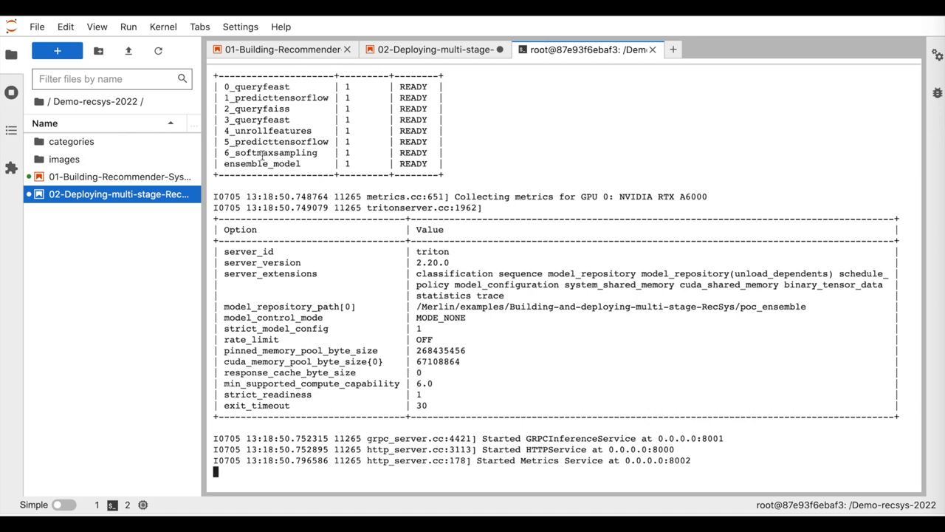
pyautogui.click(431, 51)
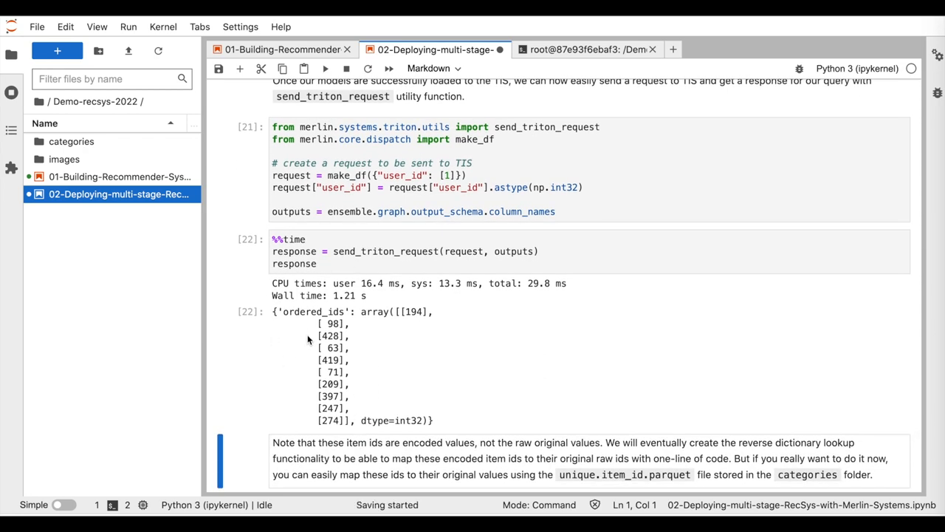
# - Review the reverse_mapping output listing the ten original item ids
pyautogui.scroll(-3)
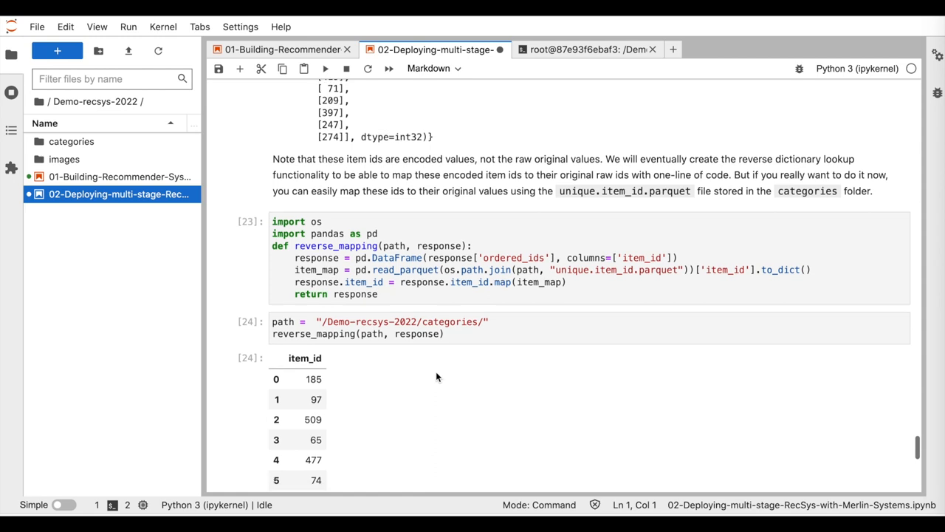
pyautogui.scroll(-3)
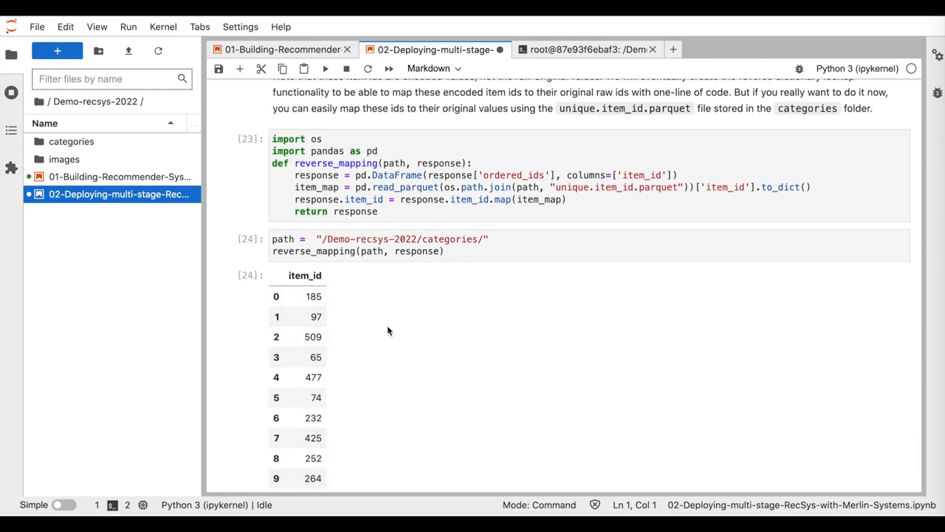
pyautogui.scroll(-3)
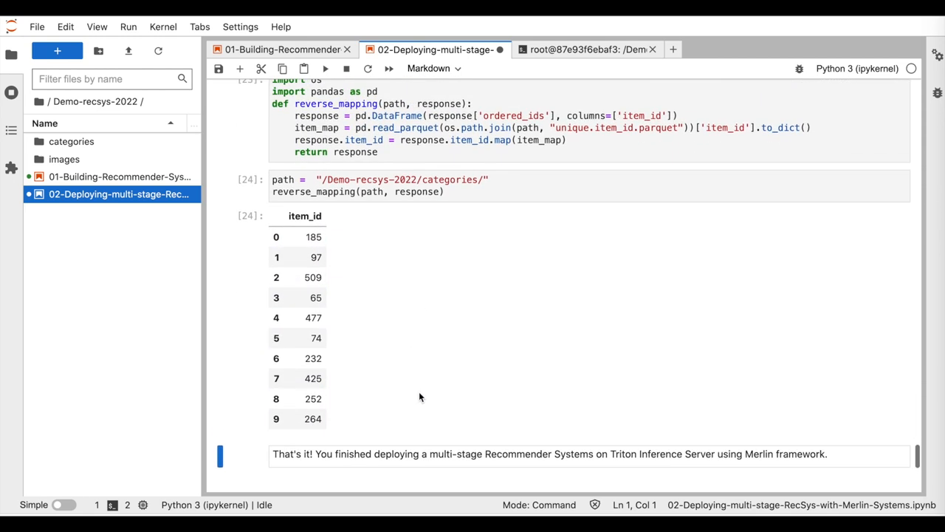